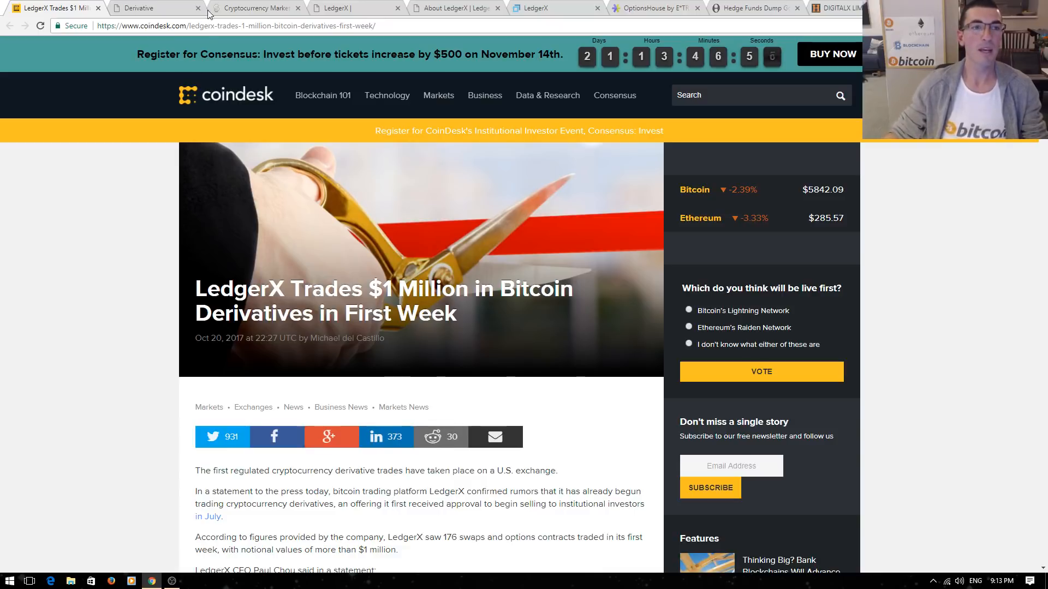
View Investopedia's Derivative definition, then the CoinMarketCap market-cap rankings
{"action": "left_click", "coordinate": [153, 7]}
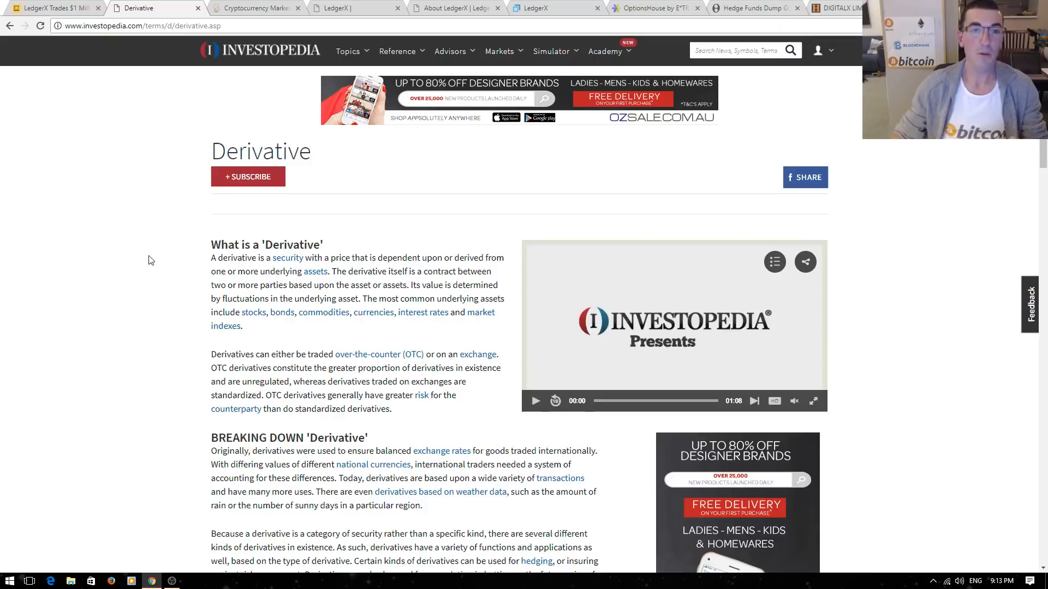
{"action": "left_click", "coordinate": [254, 8]}
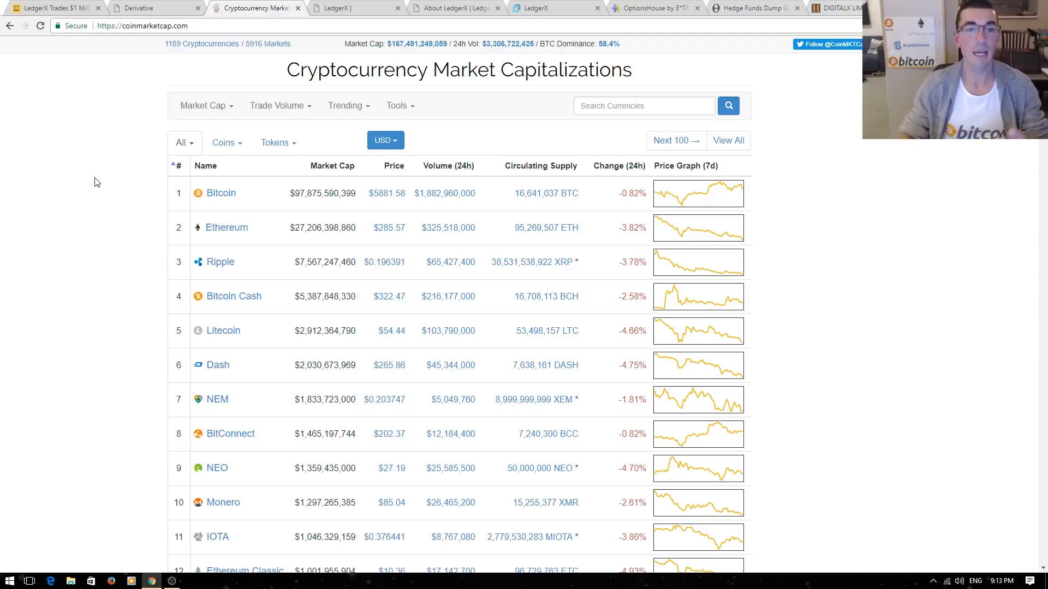
{"action": "mouse_move", "coordinate": [339, 40]}
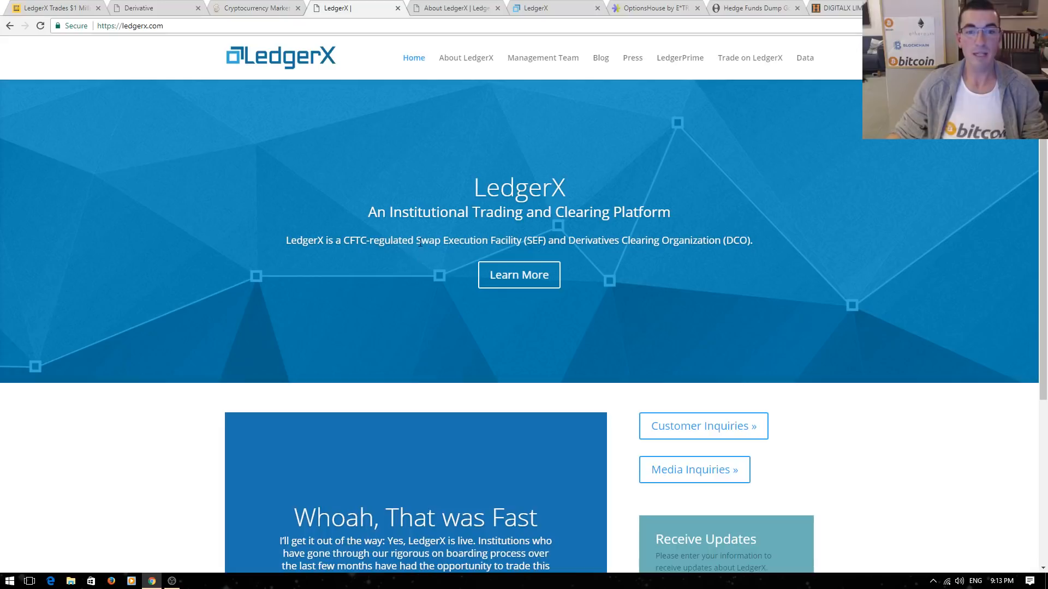
{"action": "mouse_move", "coordinate": [720, 270]}
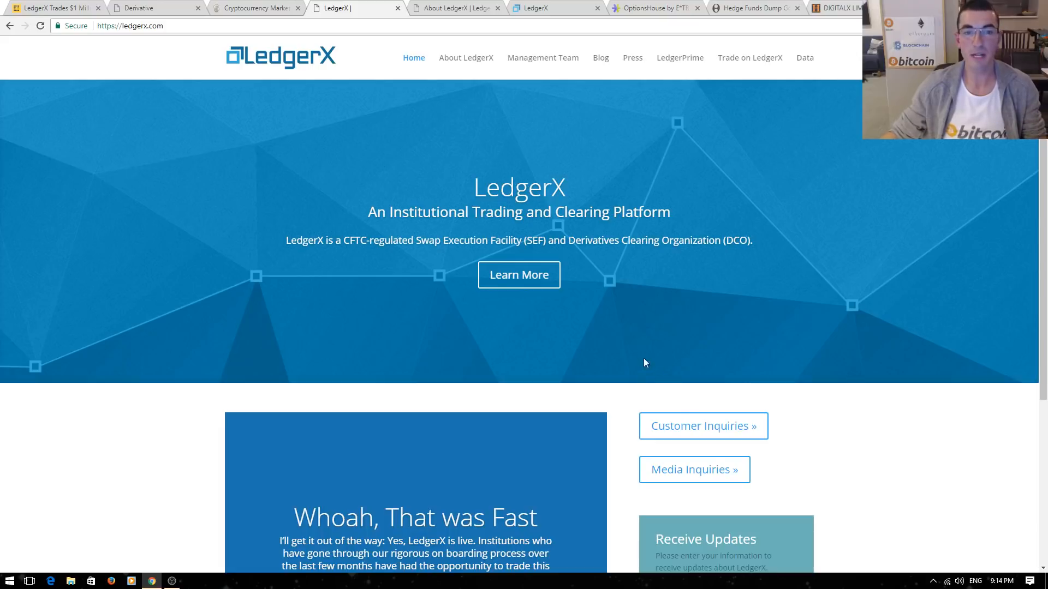
{"action": "mouse_move", "coordinate": [634, 365]}
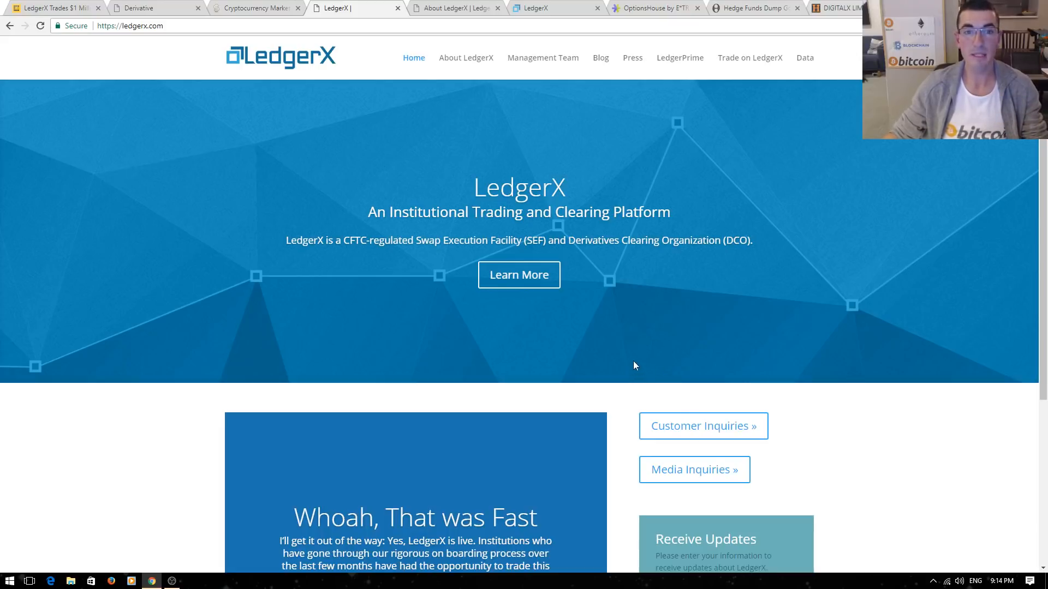
{"action": "mouse_move", "coordinate": [503, 138]}
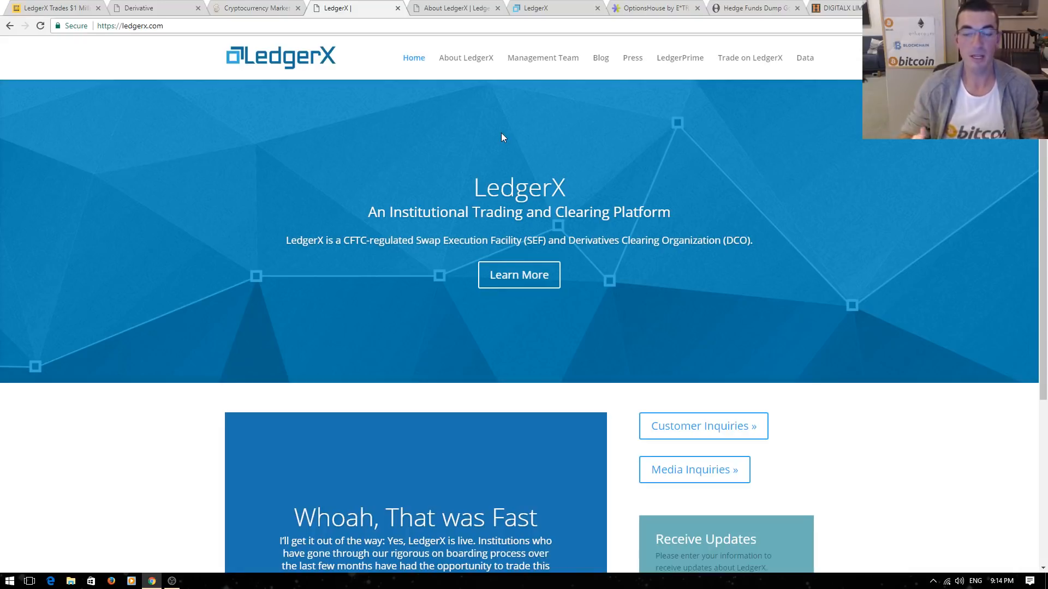
{"action": "mouse_move", "coordinate": [457, 86]}
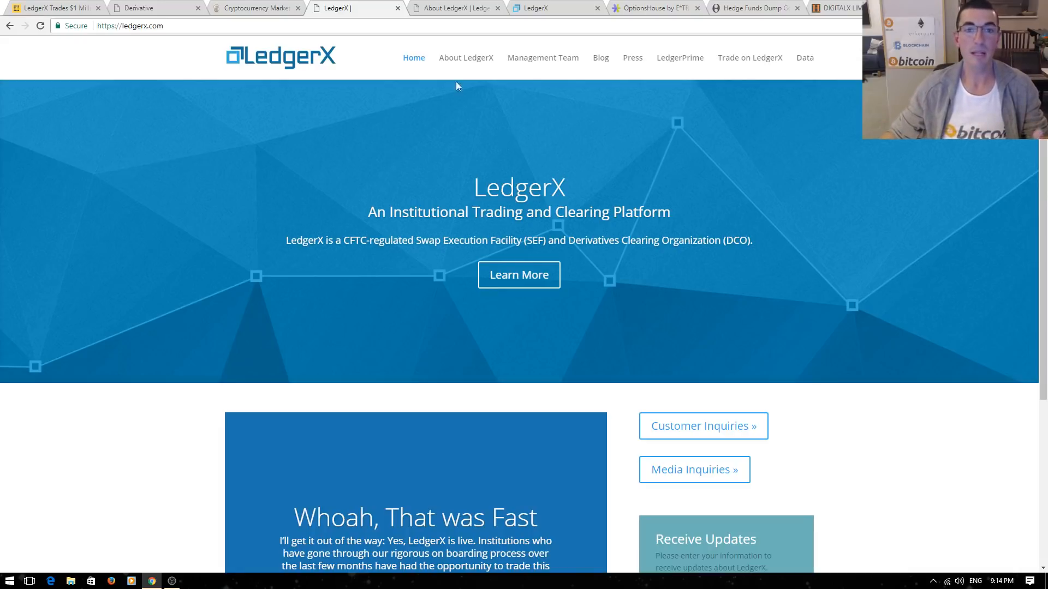
{"action": "mouse_move", "coordinate": [423, 14]}
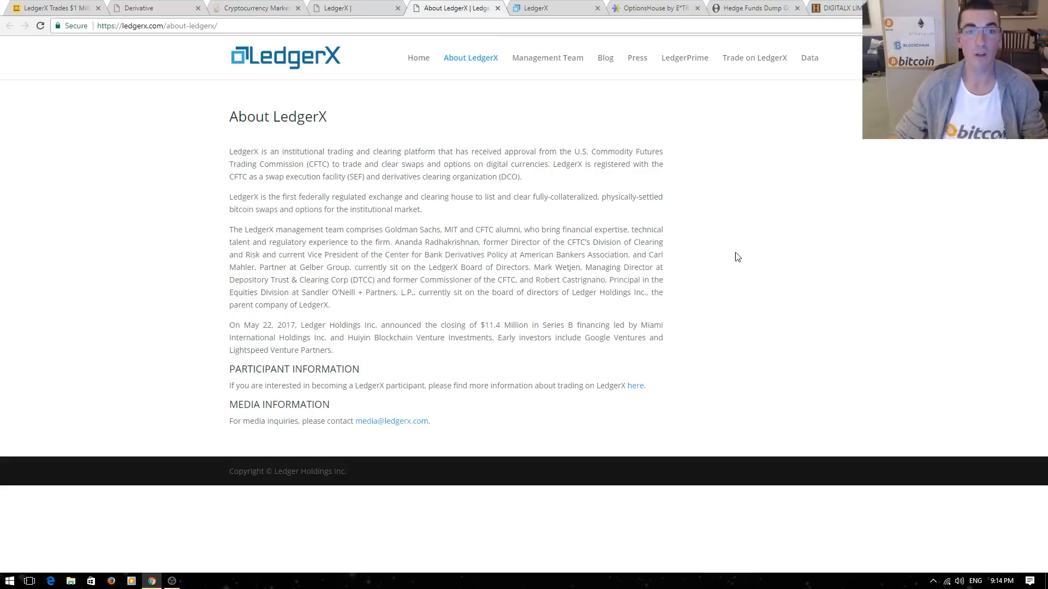
{"action": "mouse_move", "coordinate": [732, 253]}
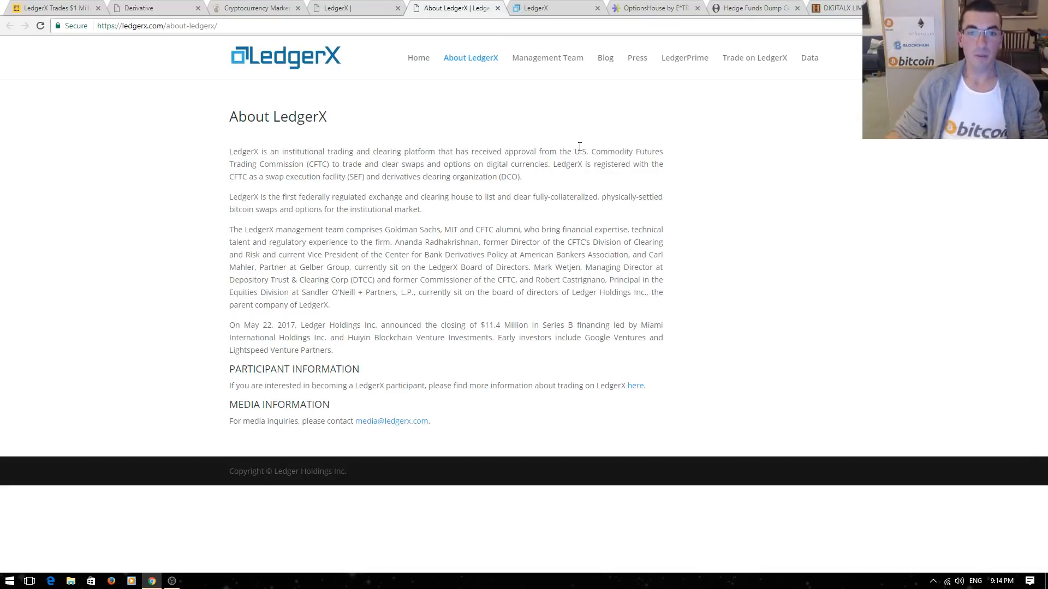
{"action": "mouse_move", "coordinate": [345, 166]}
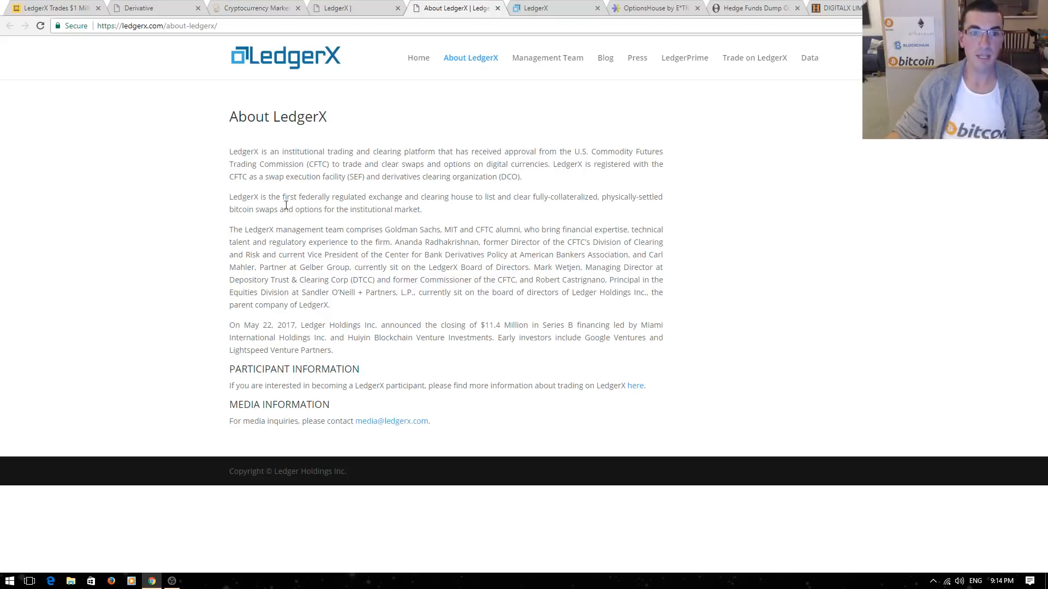
{"action": "mouse_move", "coordinate": [383, 195]}
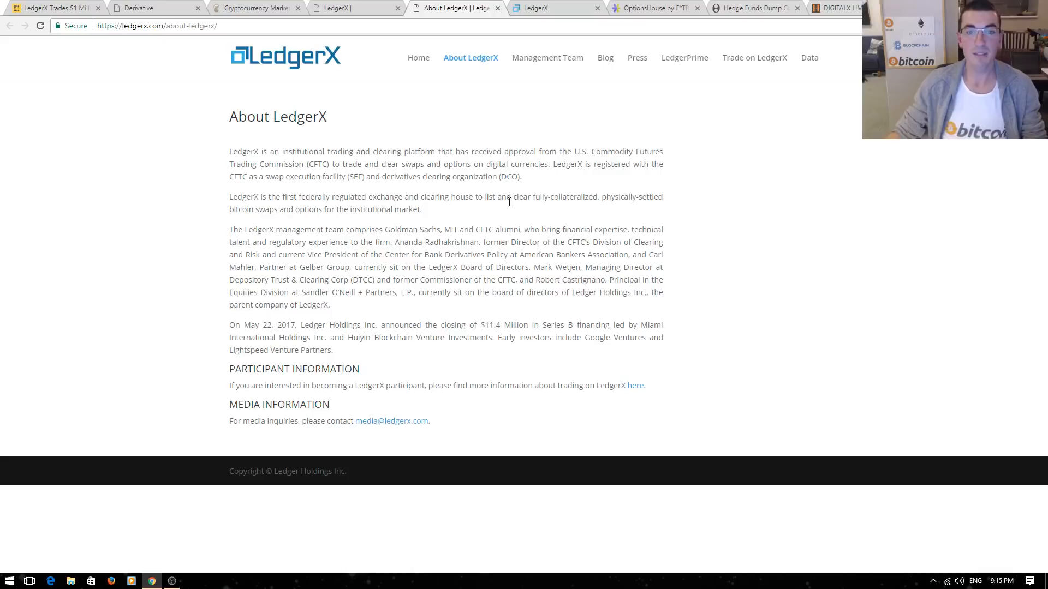
{"action": "mouse_move", "coordinate": [655, 199]}
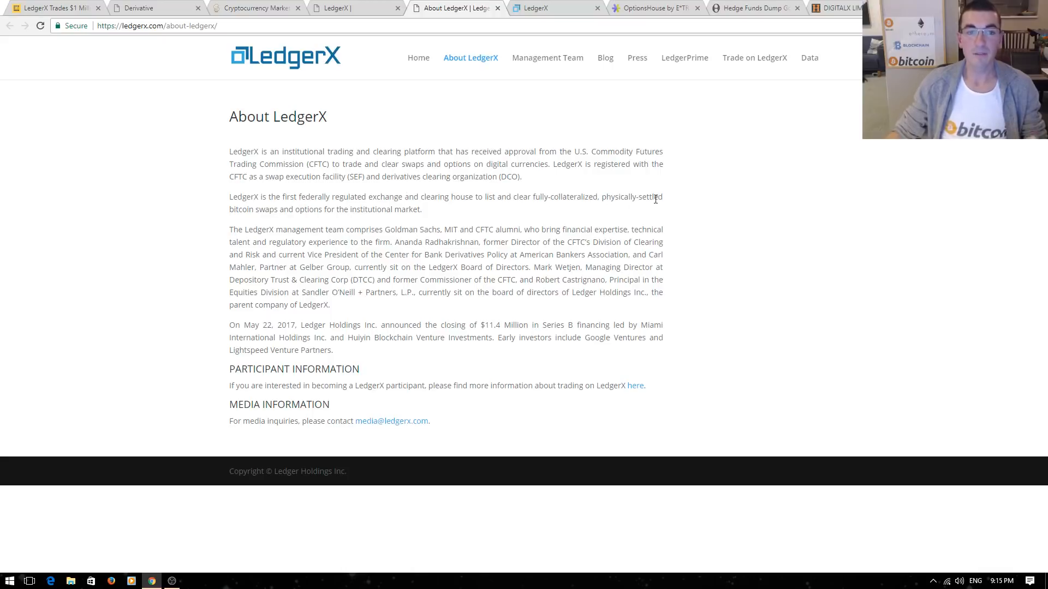
{"action": "mouse_move", "coordinate": [688, 209]}
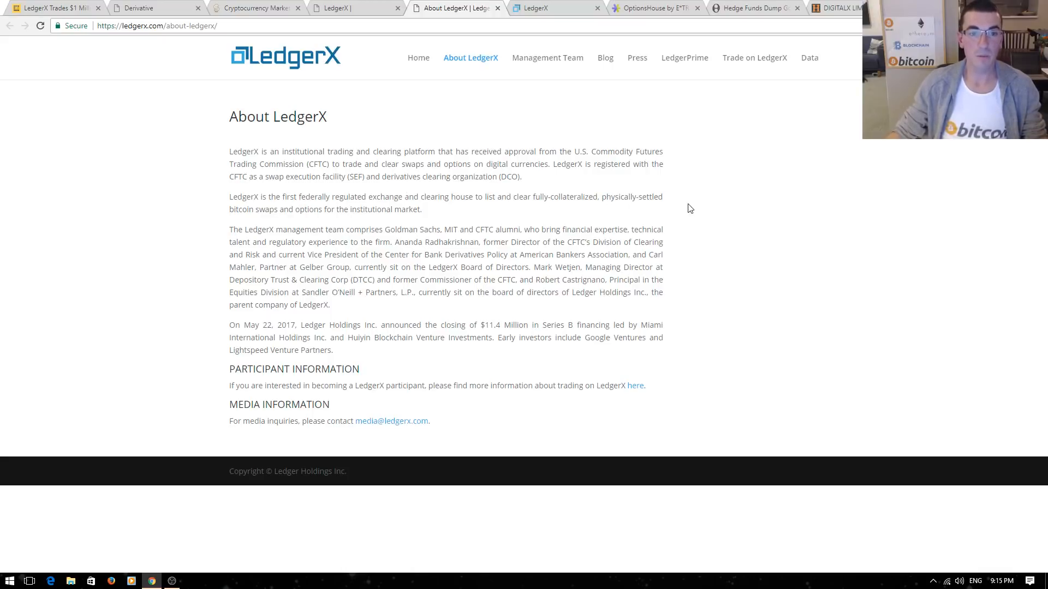
{"action": "mouse_move", "coordinate": [681, 226]}
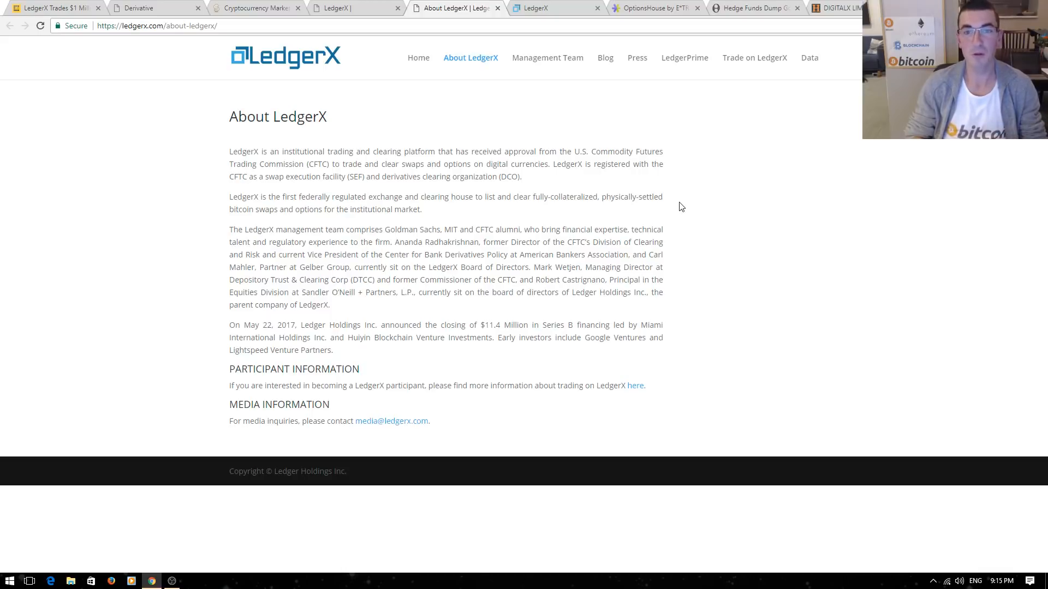
Switch the LedgerX trade report date from 2017-10-19 to 2017-10-20
{"action": "left_click", "coordinate": [551, 9]}
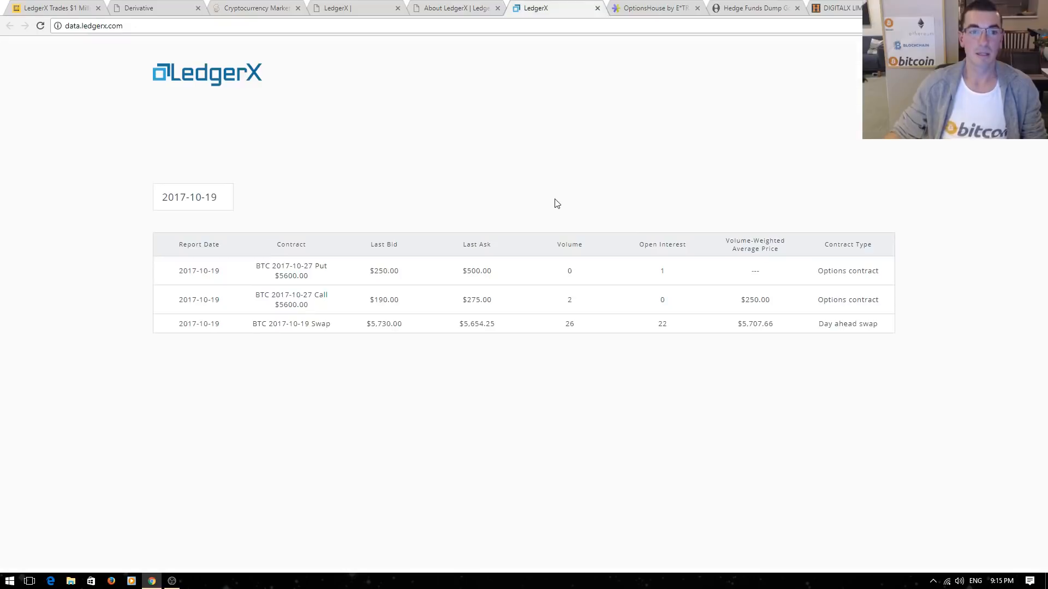
{"action": "mouse_move", "coordinate": [422, 184]}
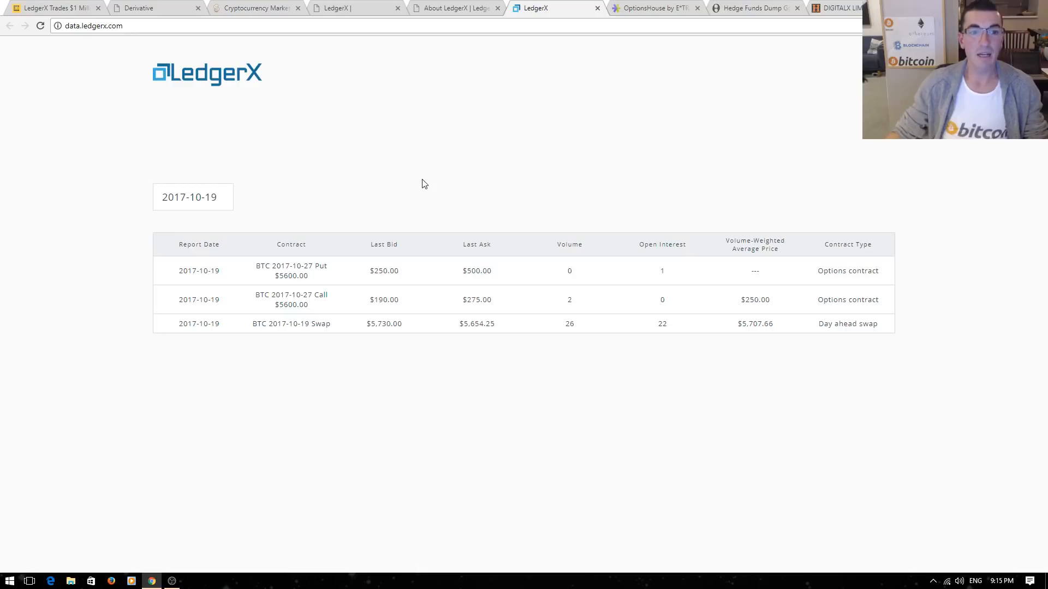
{"action": "left_click", "coordinate": [193, 197]}
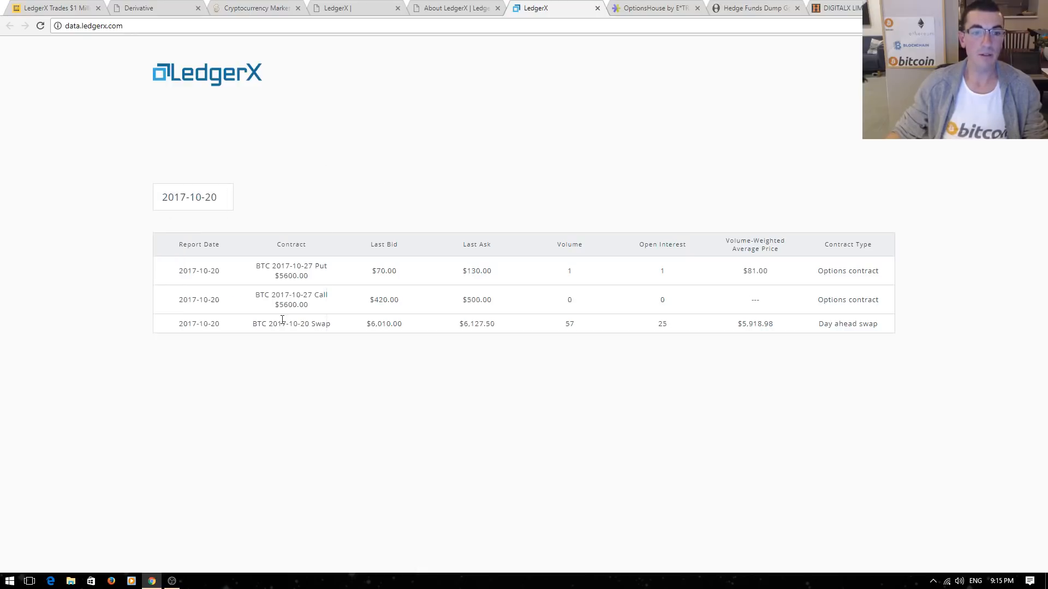
{"action": "mouse_move", "coordinate": [338, 414]}
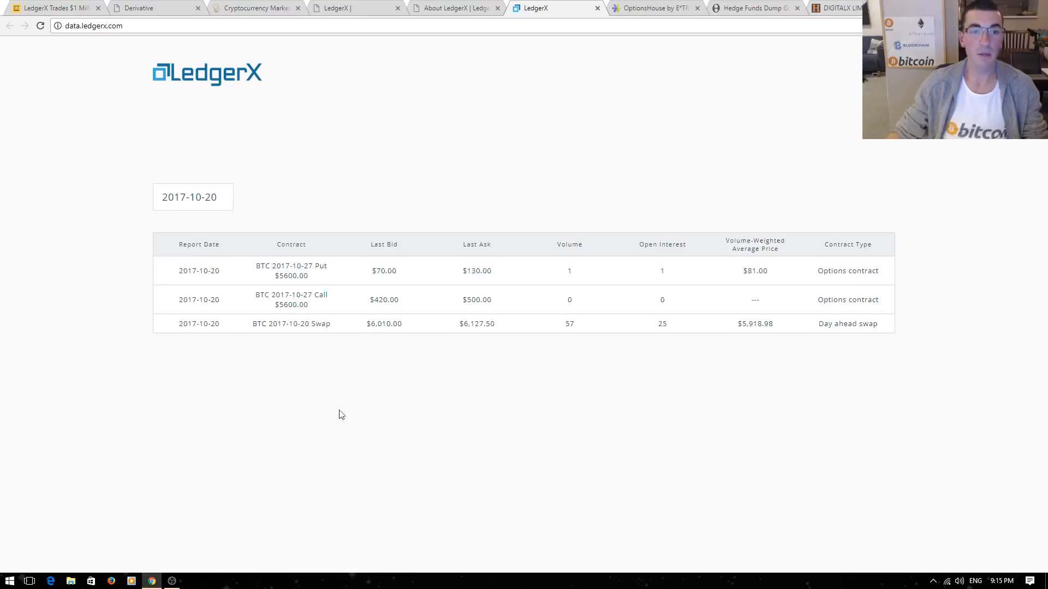
{"action": "double_click", "coordinate": [319, 266]}
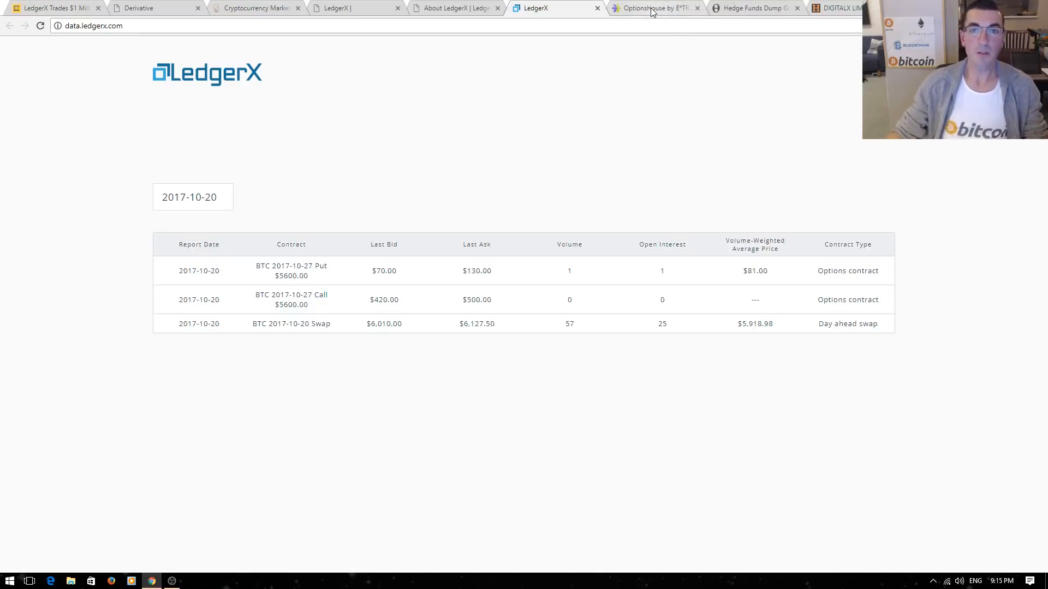
{"action": "mouse_move", "coordinate": [654, 8]}
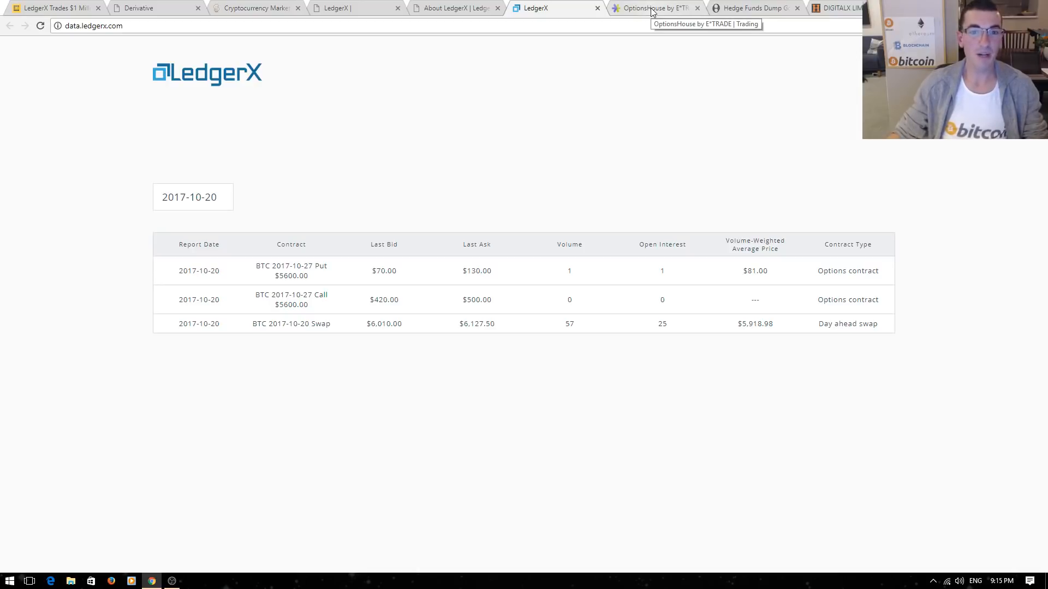
Mark Apple's 156.25 share price on the AAPL Dec17 chain, then return to LedgerX
{"action": "left_click", "coordinate": [655, 8]}
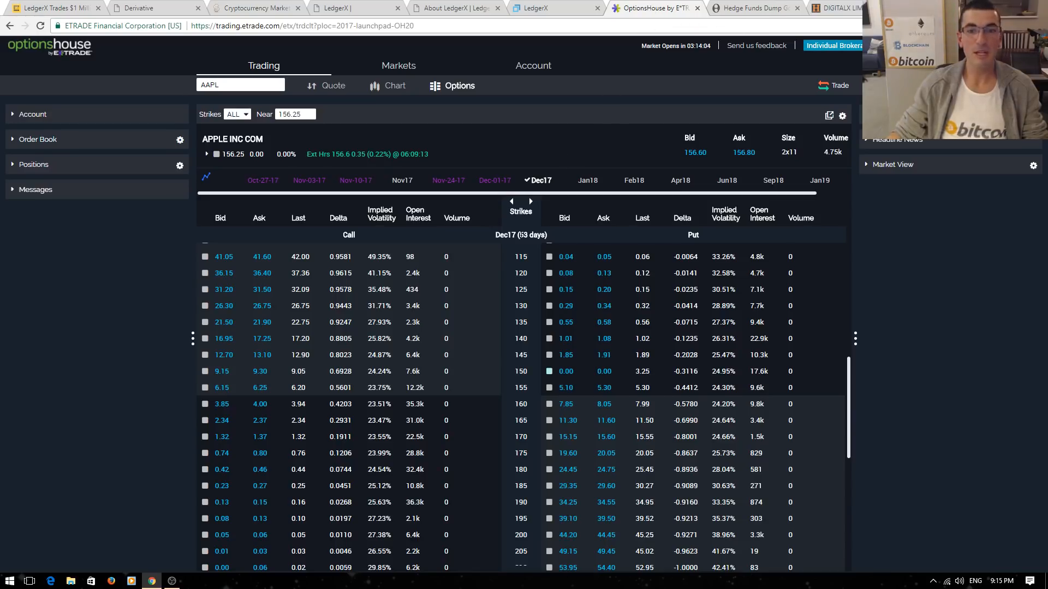
{"action": "double_click", "coordinate": [214, 138]}
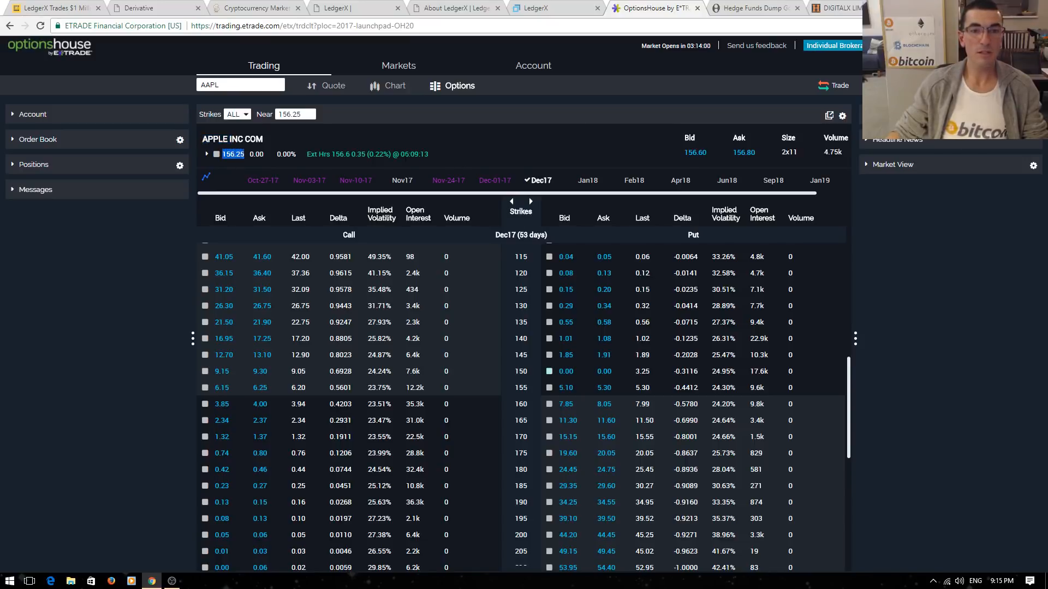
{"action": "mouse_move", "coordinate": [378, 172]}
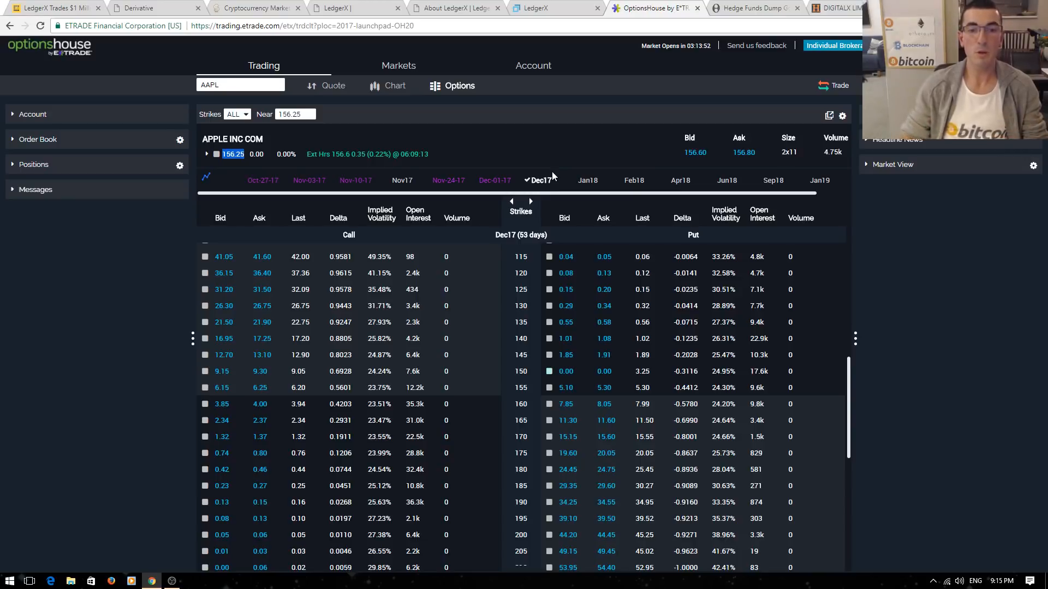
{"action": "mouse_move", "coordinate": [507, 402]}
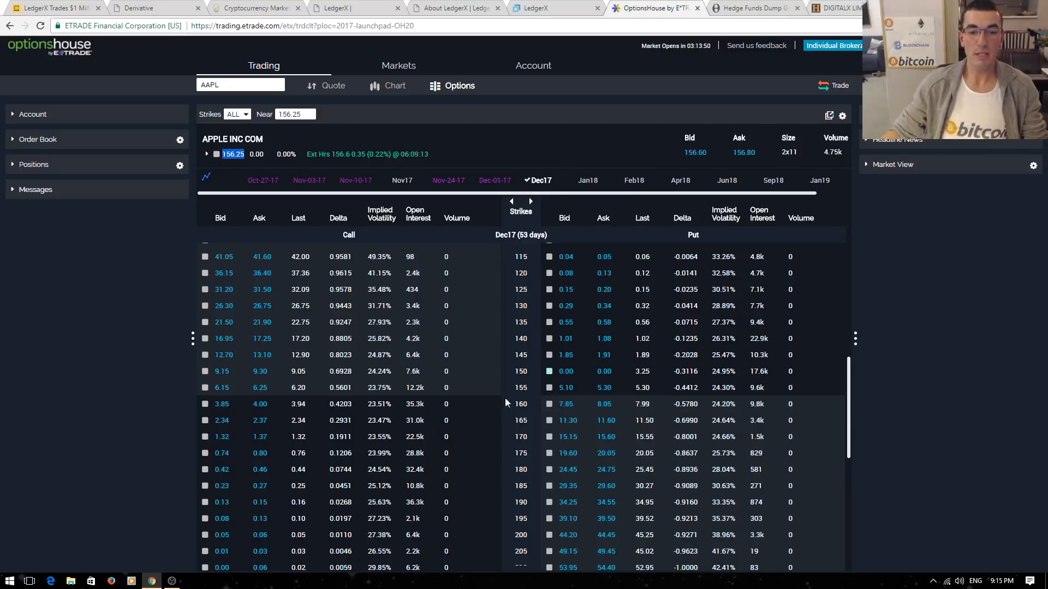
{"action": "mouse_move", "coordinate": [534, 393]}
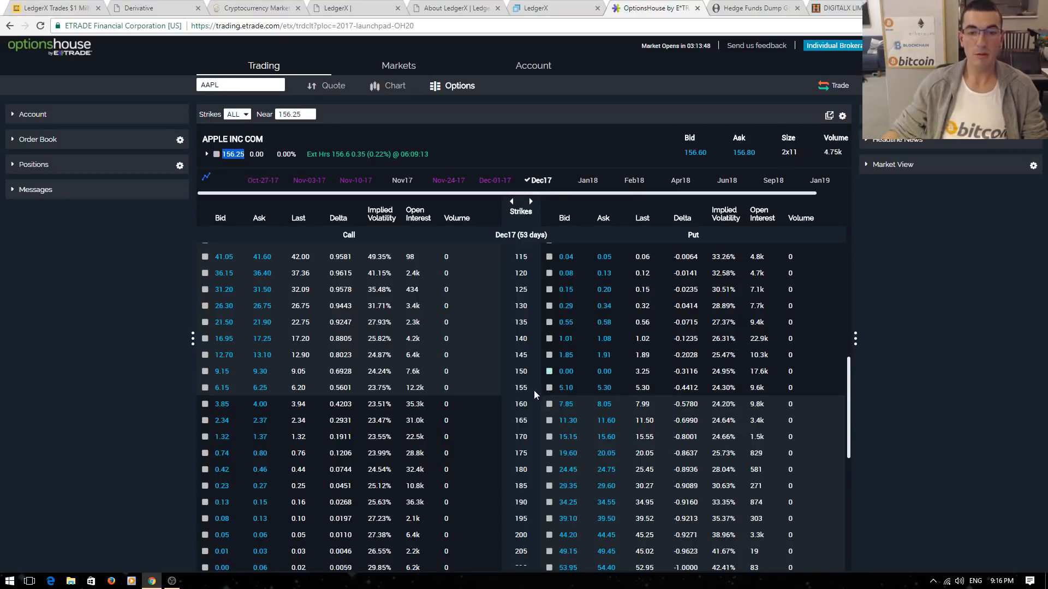
{"action": "mouse_move", "coordinate": [535, 378]}
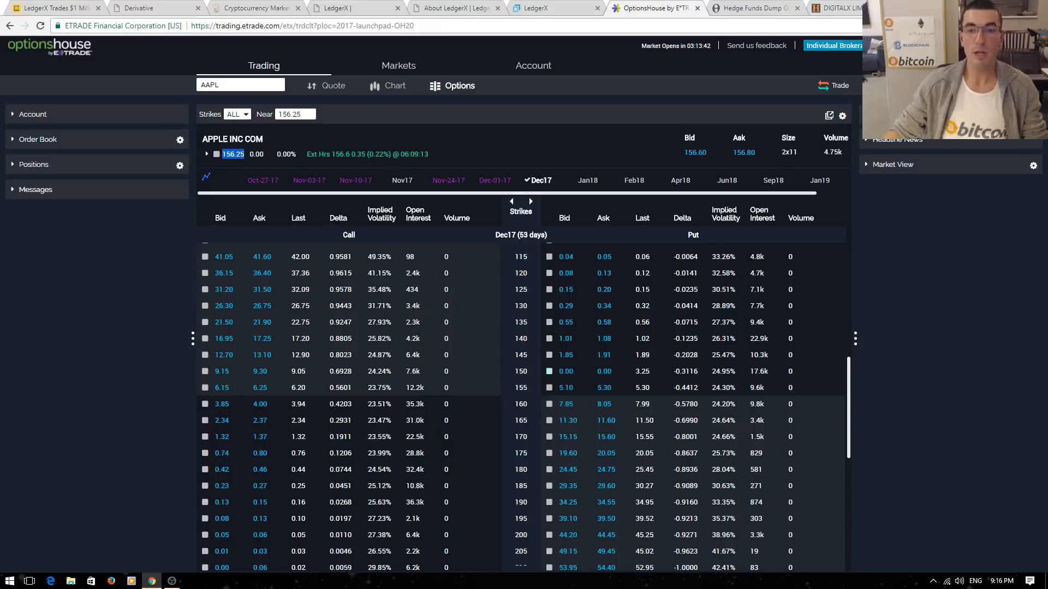
{"action": "mouse_move", "coordinate": [711, 239]}
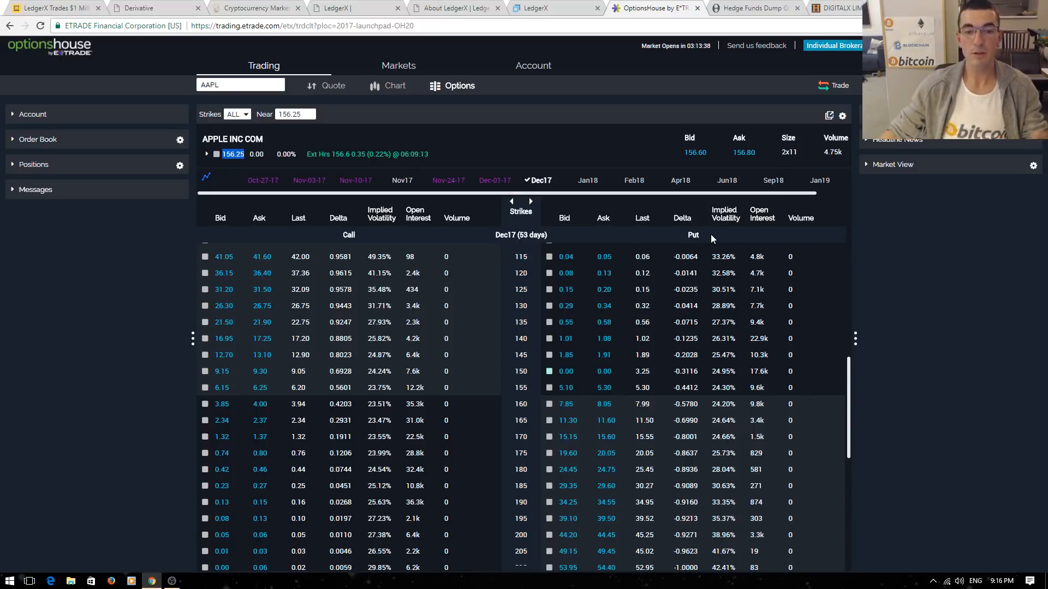
{"action": "mouse_move", "coordinate": [538, 342]}
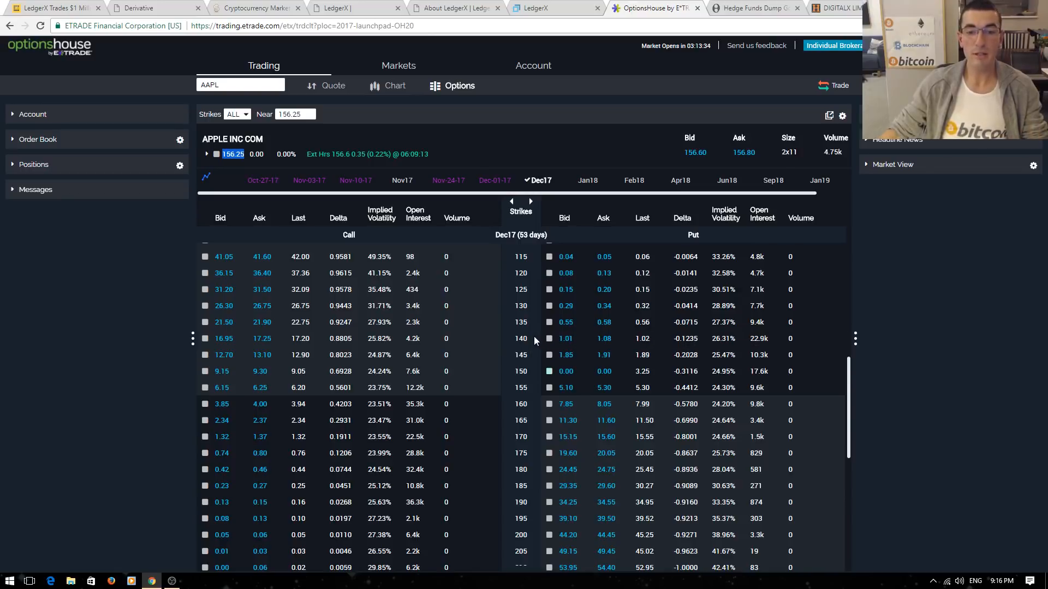
{"action": "mouse_move", "coordinate": [515, 343]}
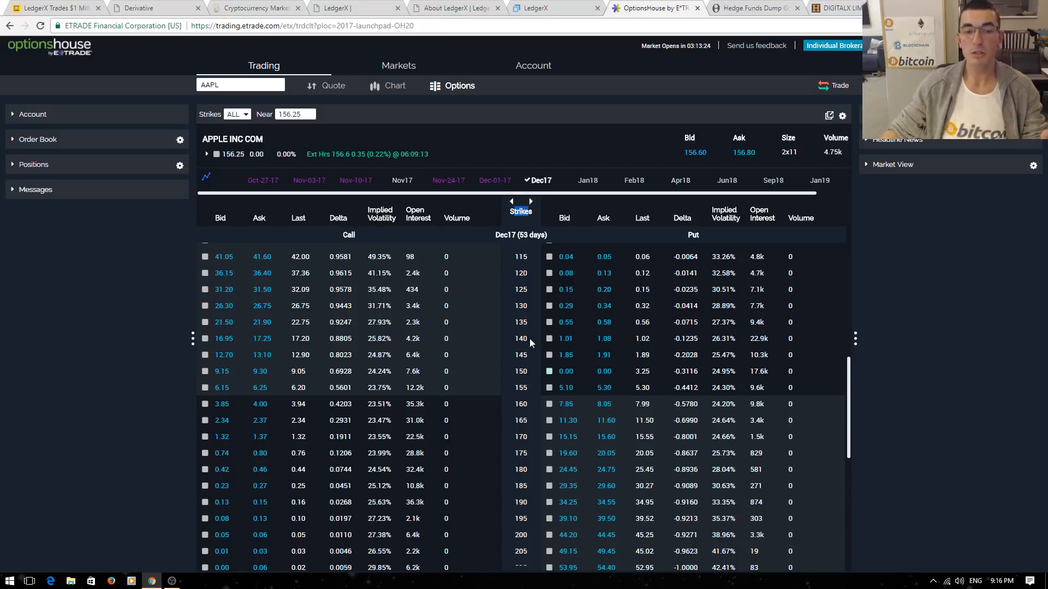
{"action": "mouse_move", "coordinate": [563, 356]}
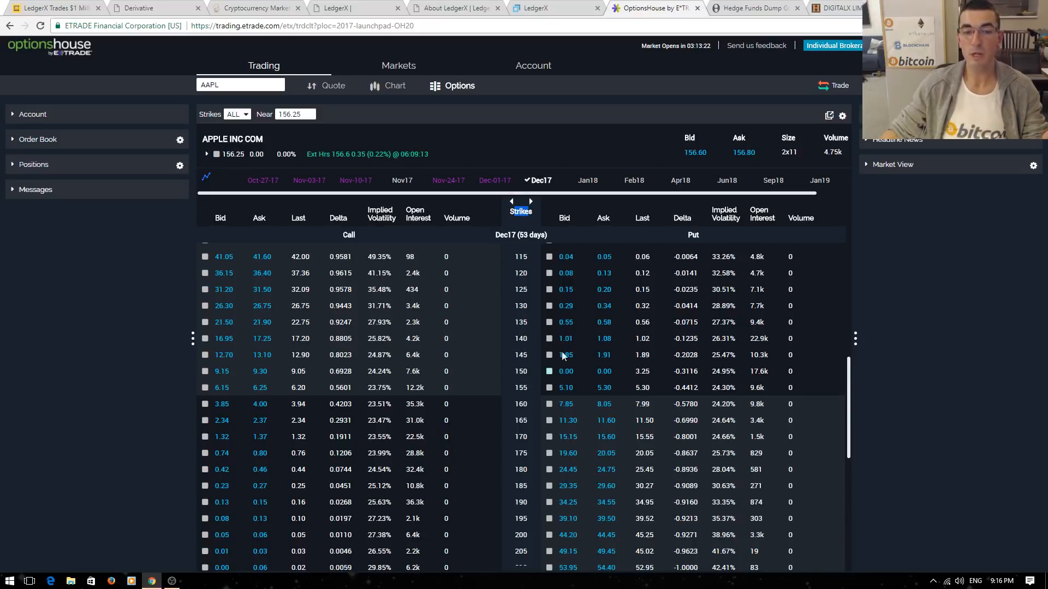
{"action": "mouse_move", "coordinate": [566, 339]}
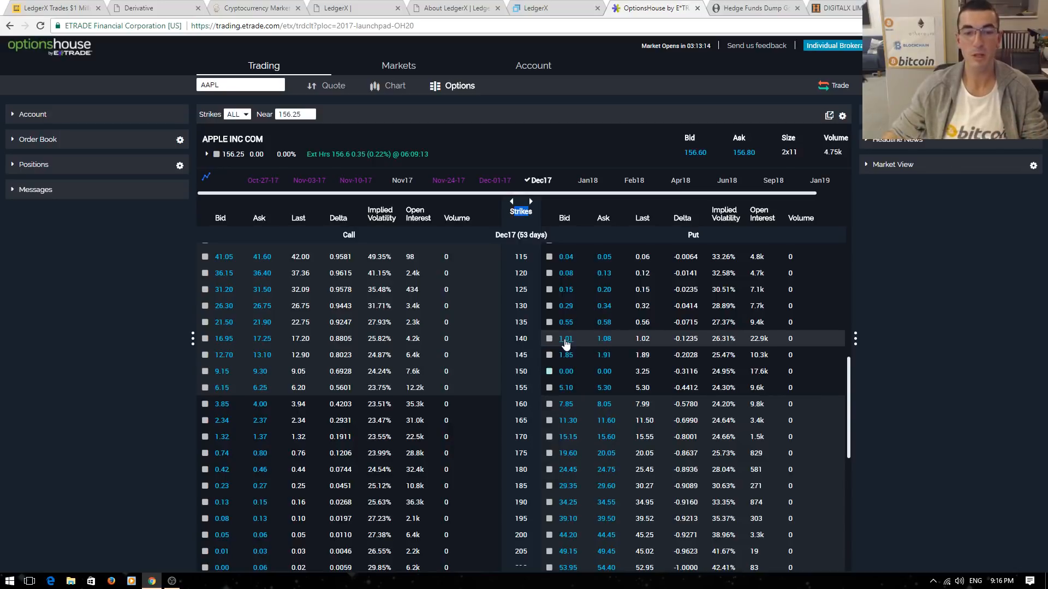
{"action": "mouse_move", "coordinate": [604, 348]}
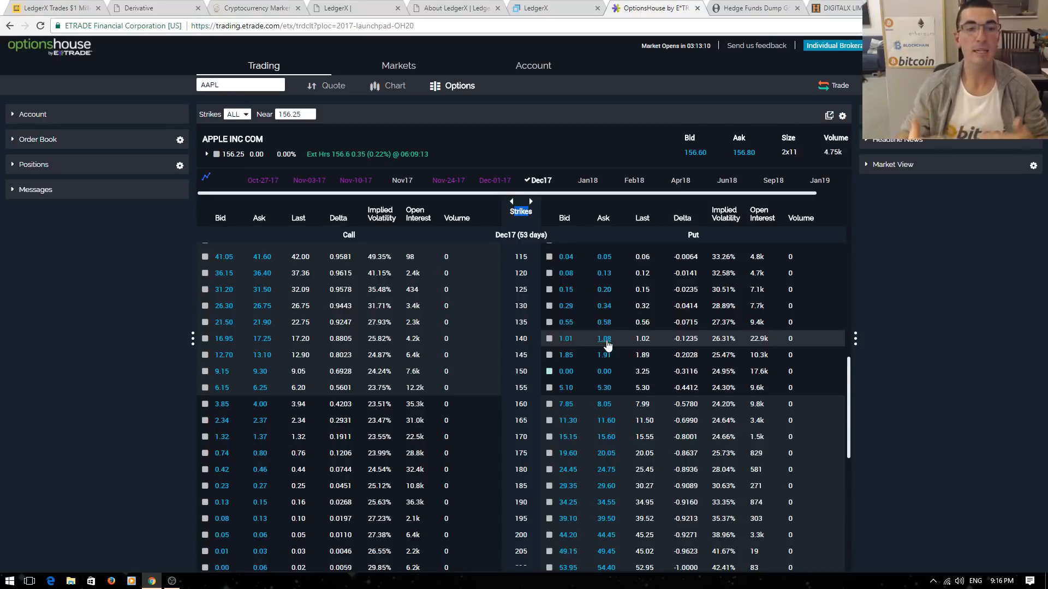
{"action": "mouse_move", "coordinate": [532, 346]}
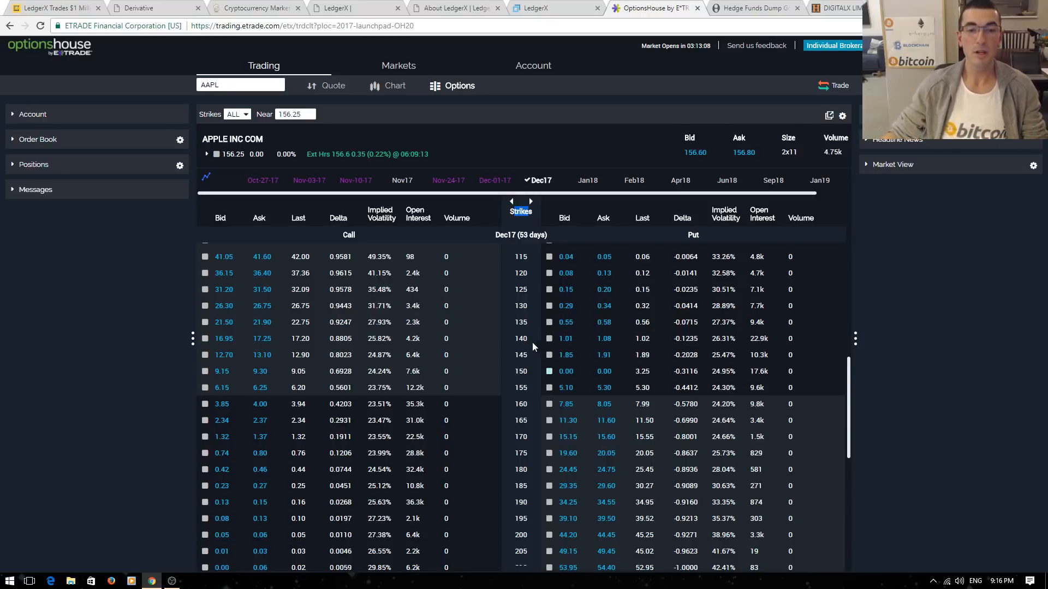
{"action": "mouse_move", "coordinate": [347, 248]}
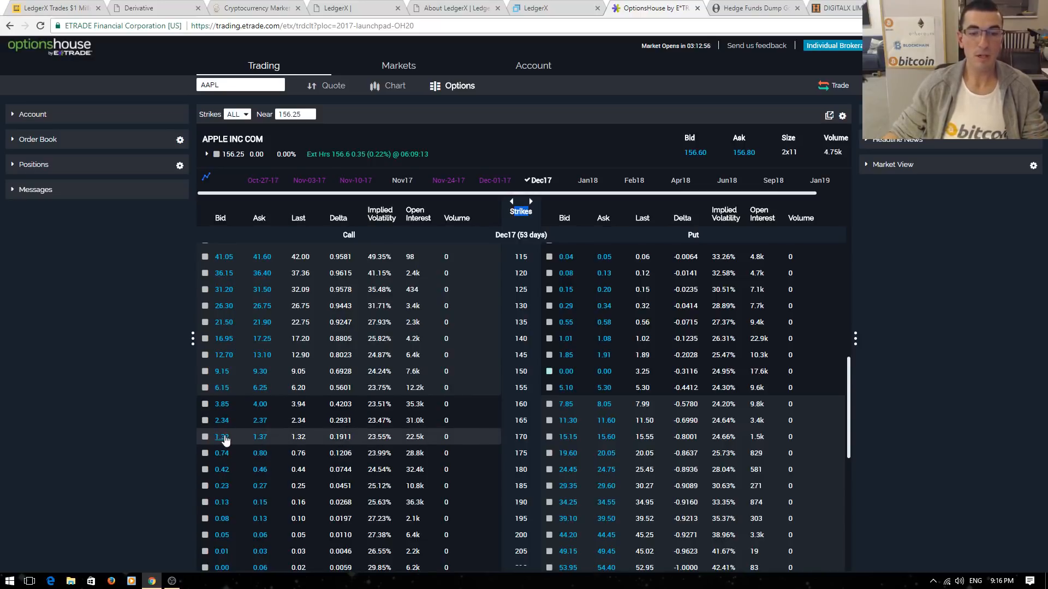
{"action": "mouse_move", "coordinate": [522, 437]}
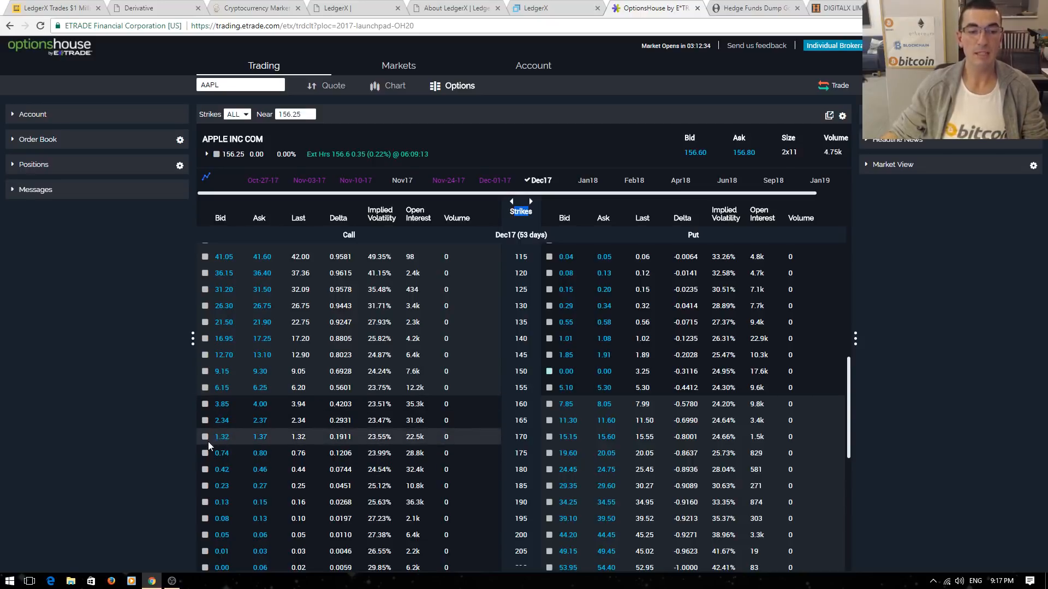
{"action": "mouse_move", "coordinate": [525, 405]}
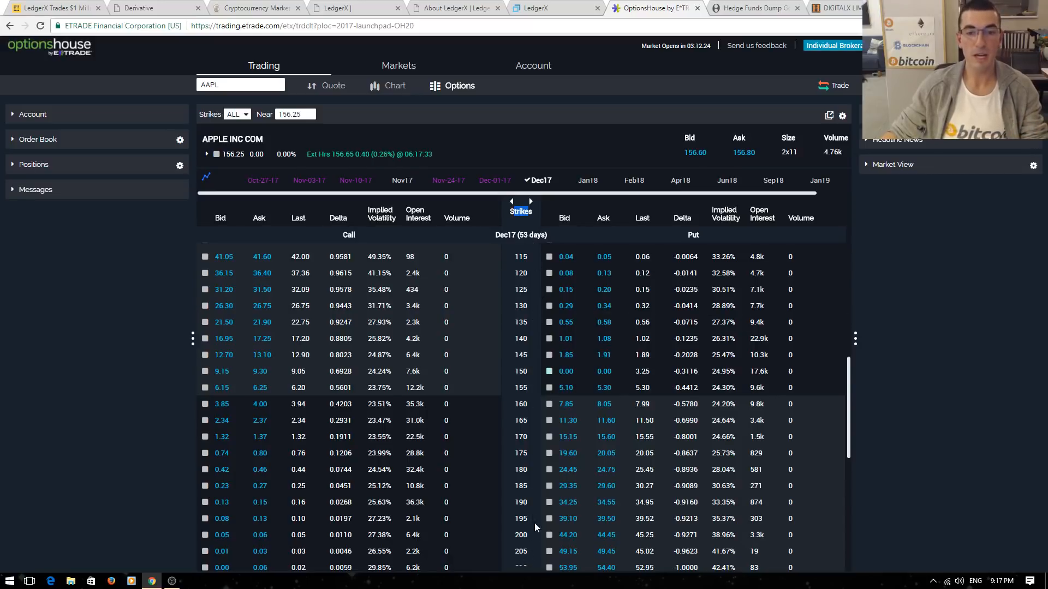
{"action": "left_click", "coordinate": [554, 8]}
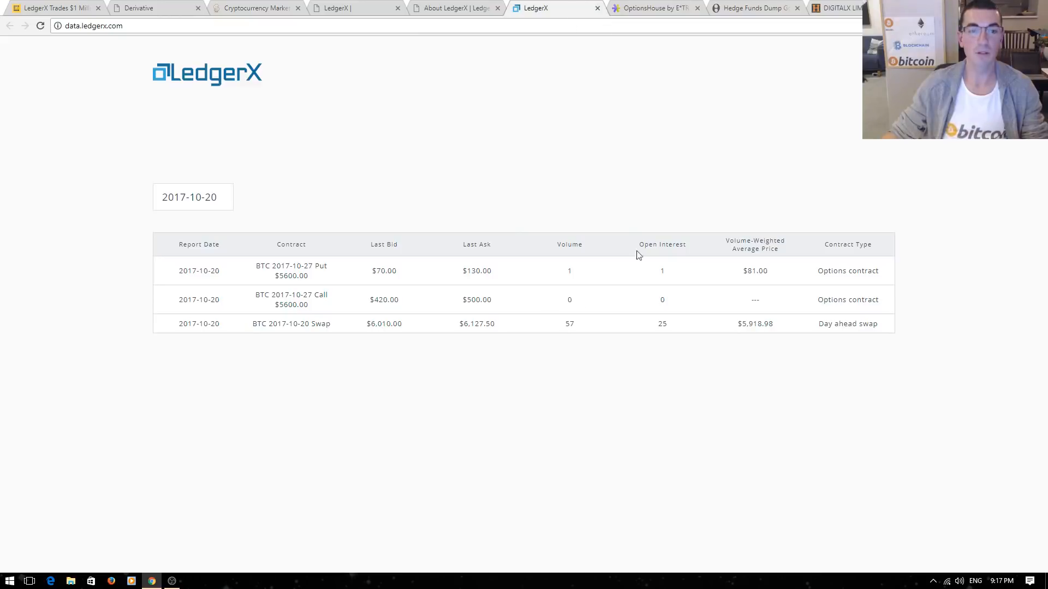
{"action": "mouse_move", "coordinate": [447, 188]}
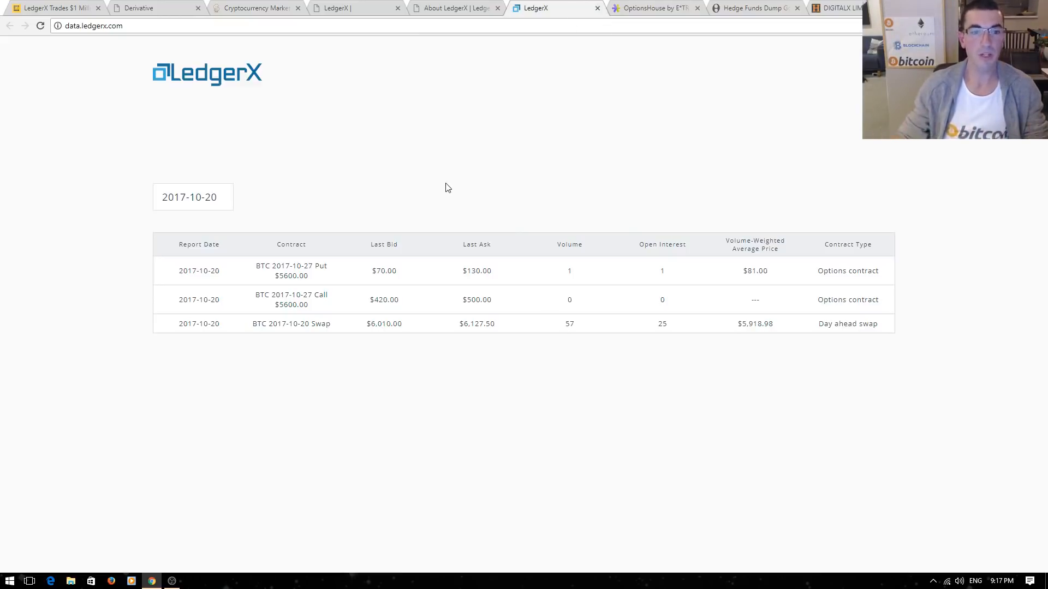
{"action": "mouse_move", "coordinate": [345, 170]}
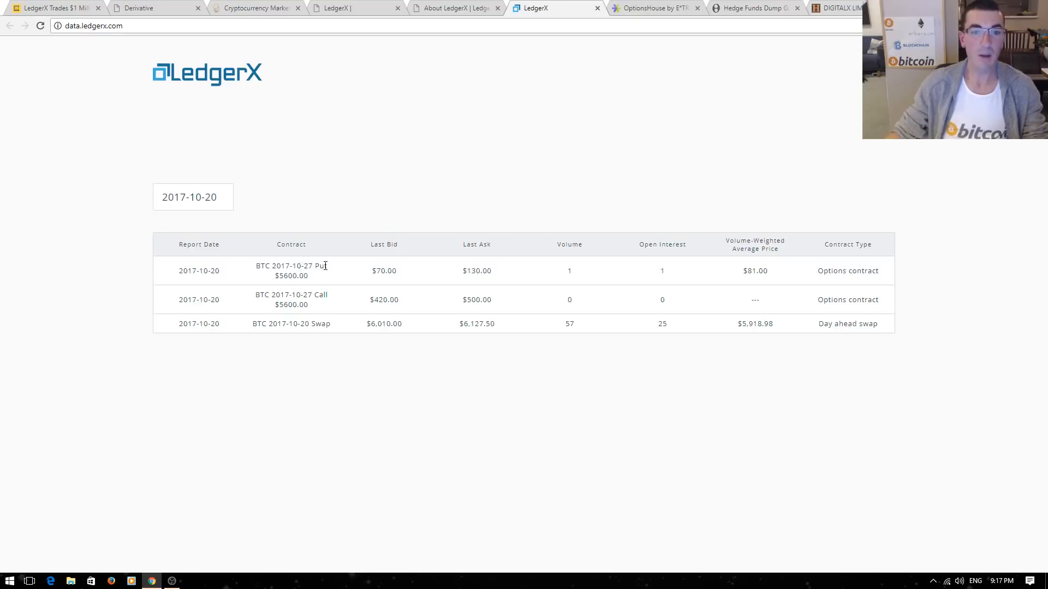
Highlight Put, the $5600.00 strikes and the Last Ask heading, then return to OptionsHouse
{"action": "double_click", "coordinate": [320, 266]}
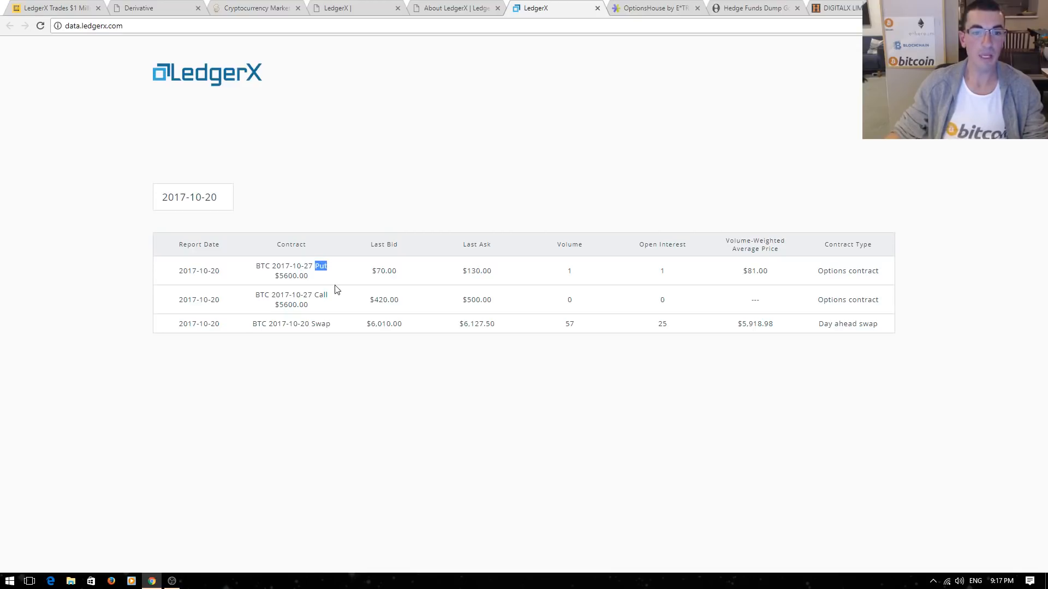
{"action": "mouse_move", "coordinate": [295, 263]}
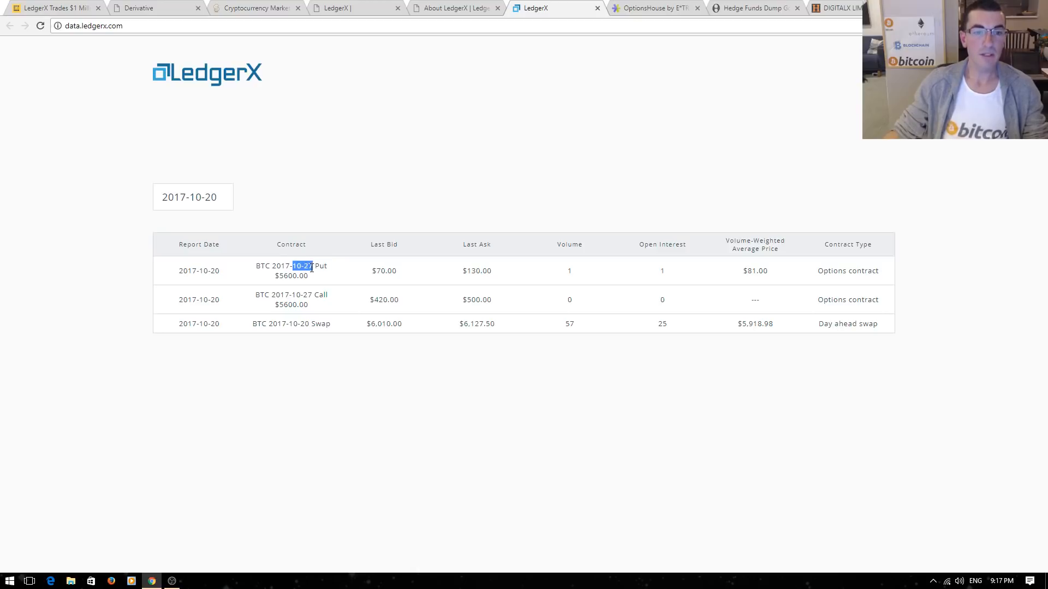
{"action": "mouse_move", "coordinate": [340, 283]}
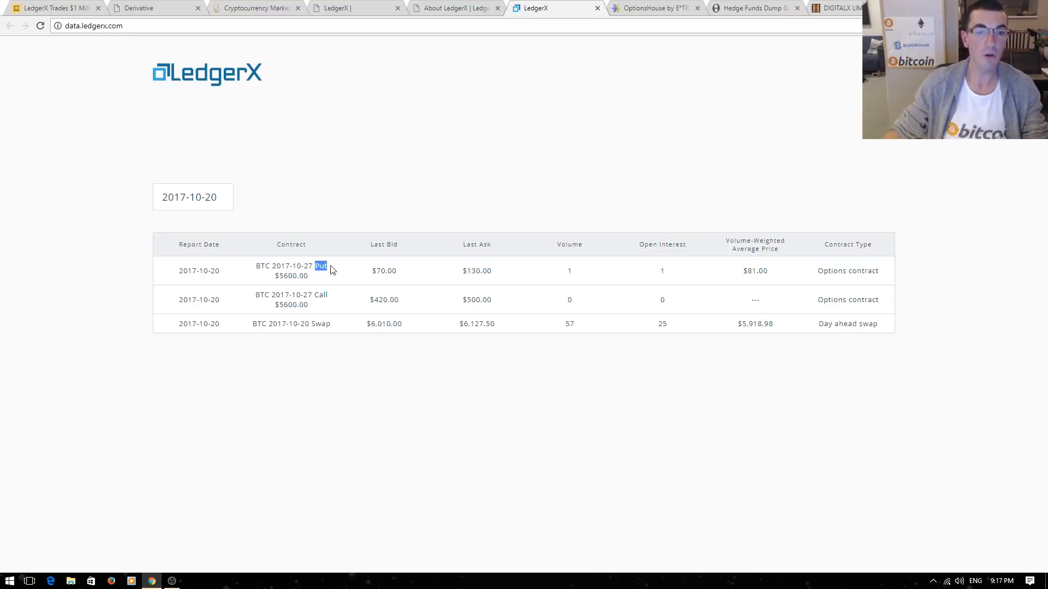
{"action": "mouse_move", "coordinate": [276, 277]}
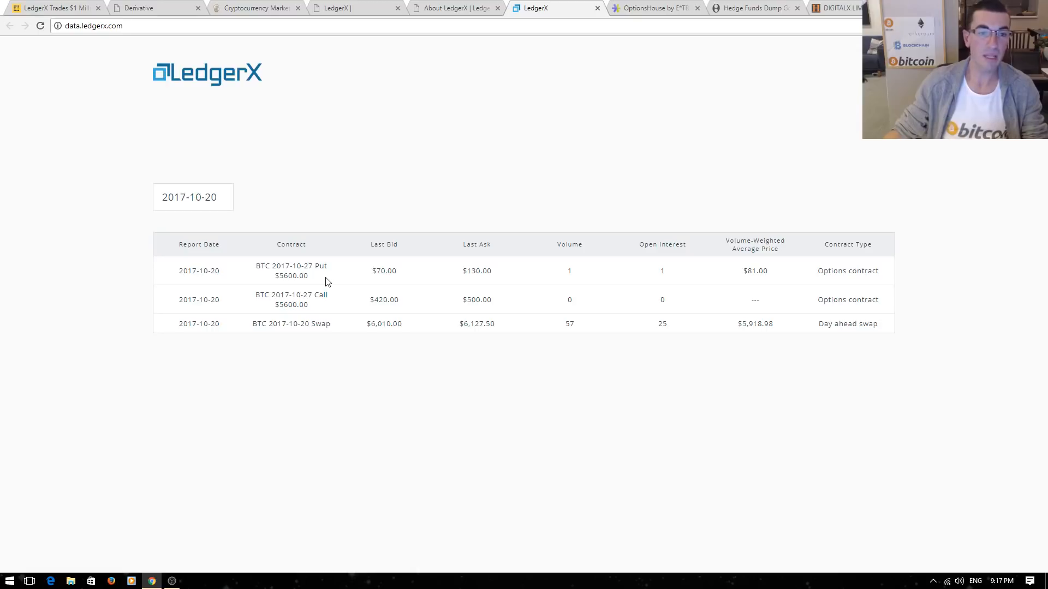
{"action": "double_click", "coordinate": [293, 276]}
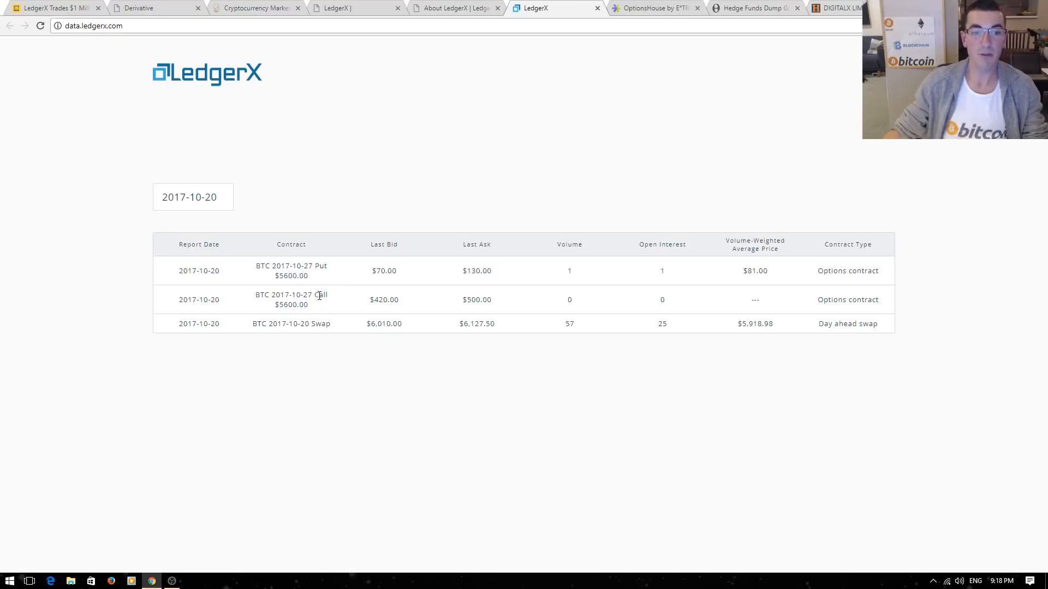
{"action": "double_click", "coordinate": [291, 304]}
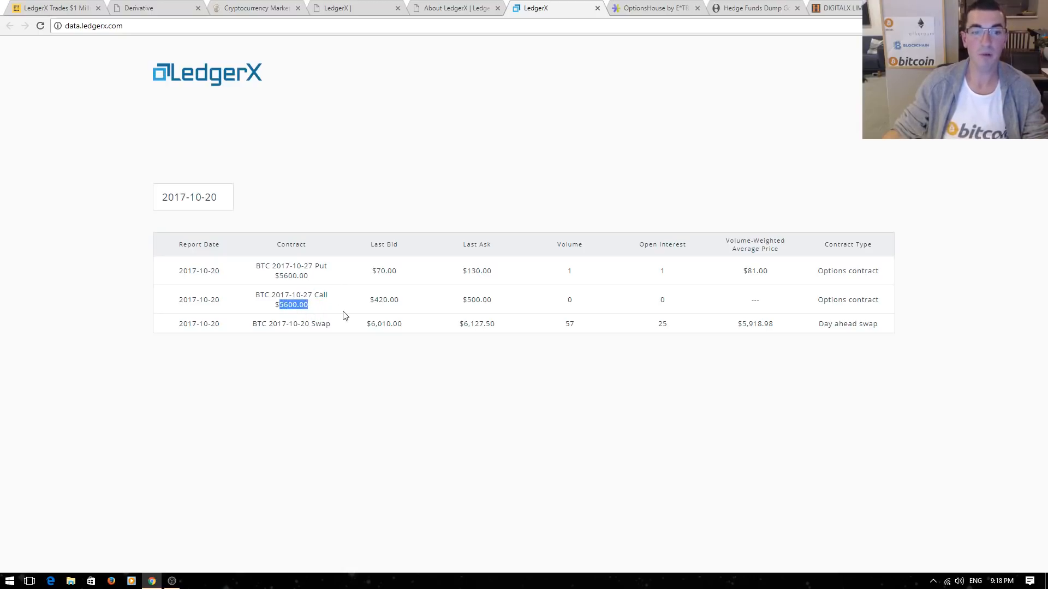
{"action": "mouse_move", "coordinate": [411, 310]}
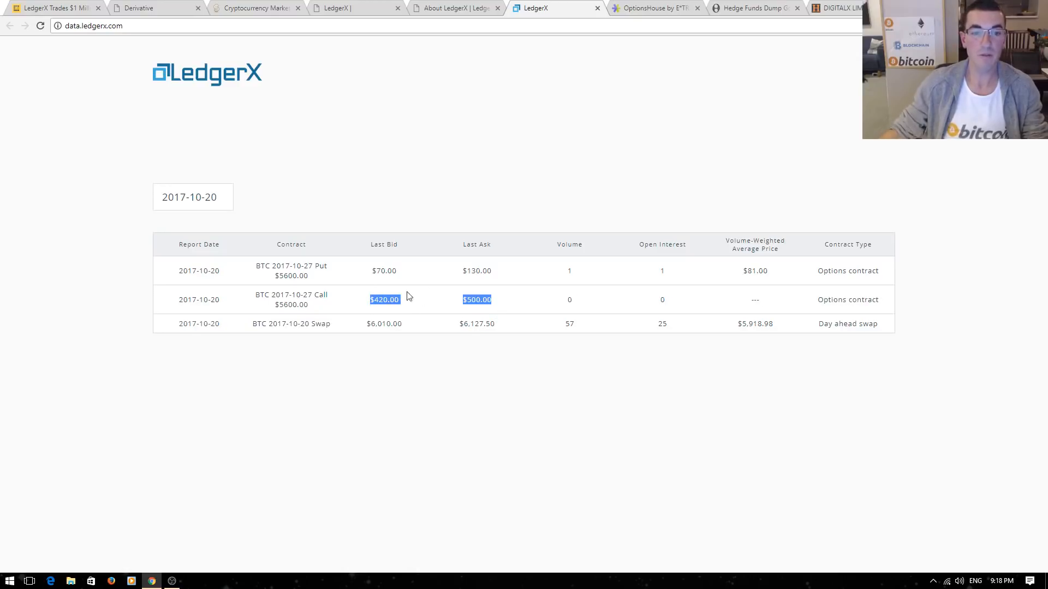
{"action": "mouse_move", "coordinate": [412, 308]}
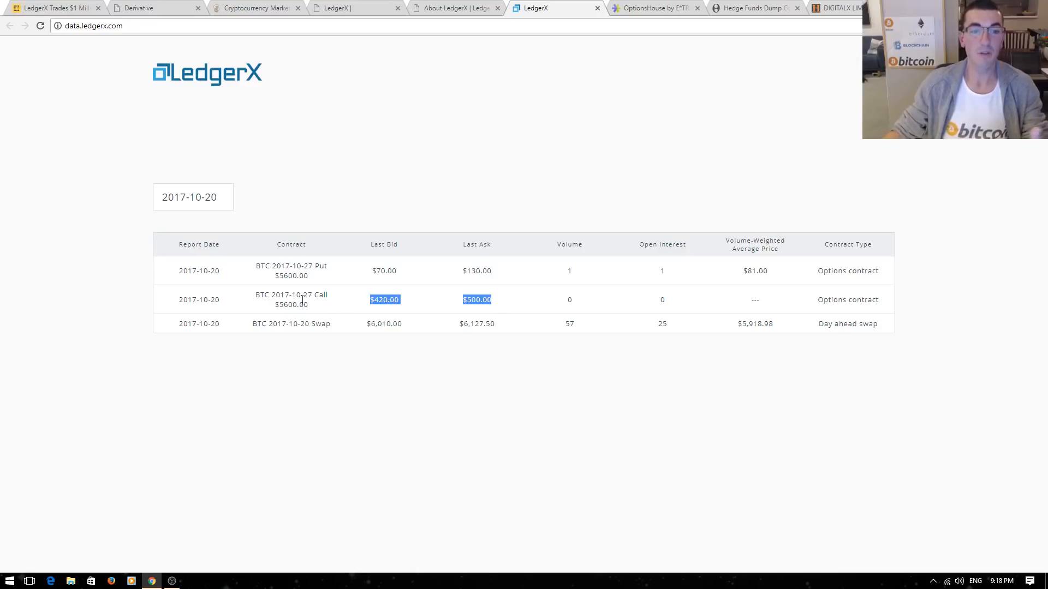
{"action": "double_click", "coordinate": [292, 305]}
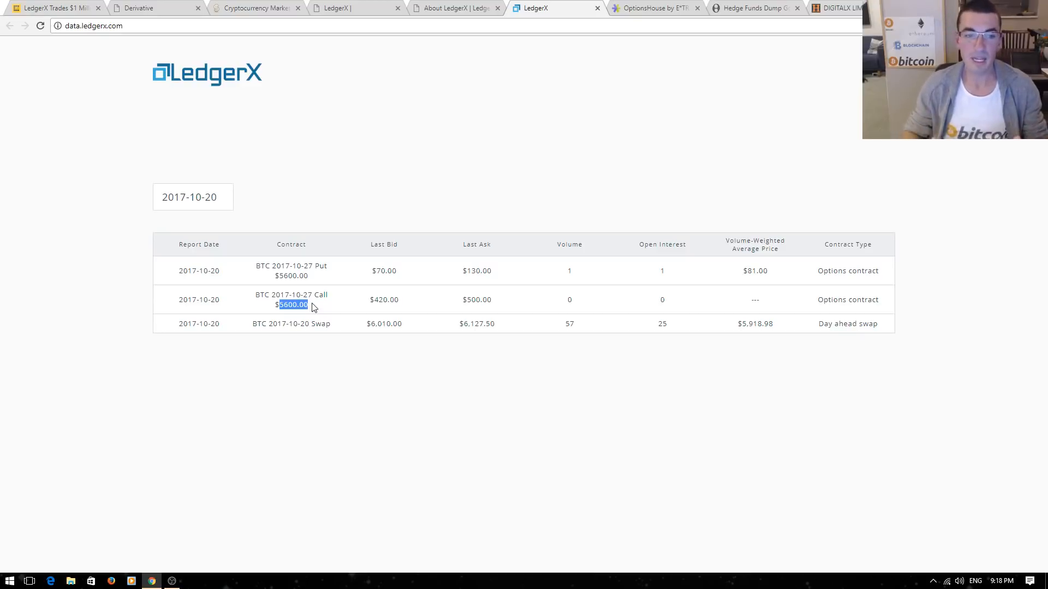
{"action": "mouse_move", "coordinate": [309, 304]}
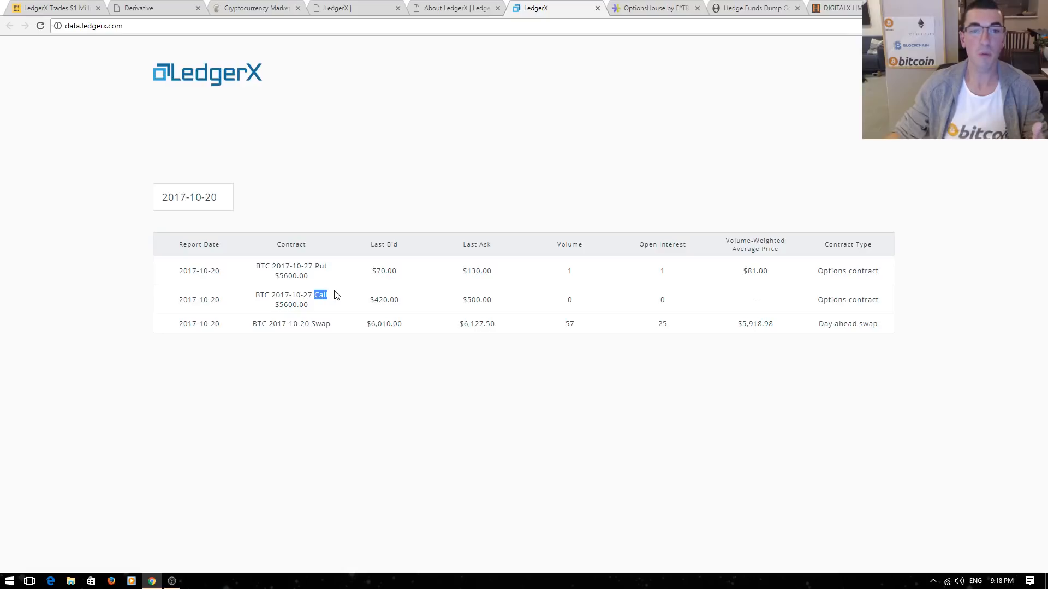
{"action": "double_click", "coordinate": [290, 305]}
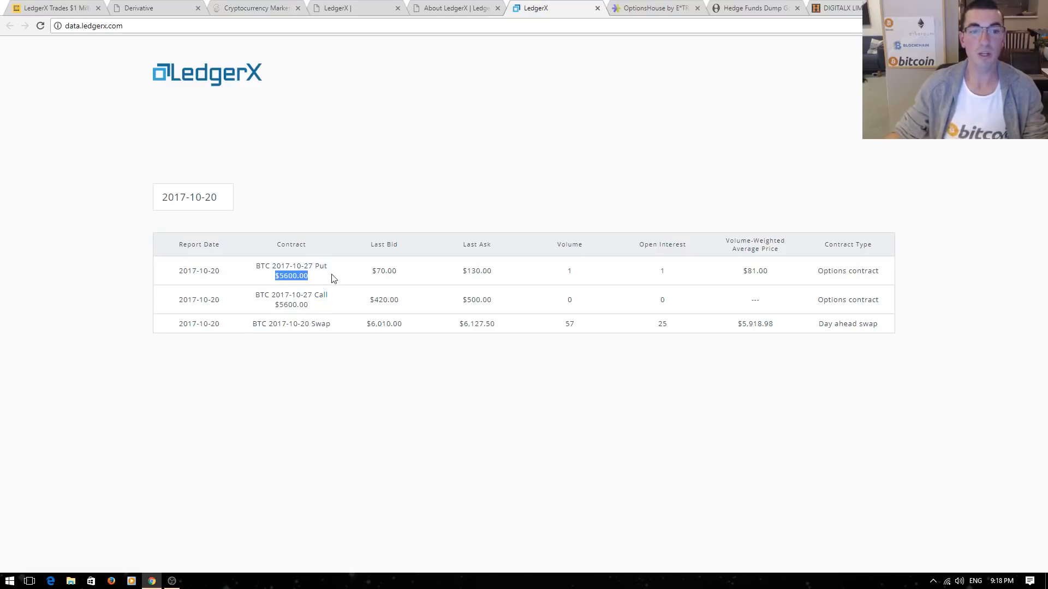
{"action": "mouse_move", "coordinate": [376, 271]}
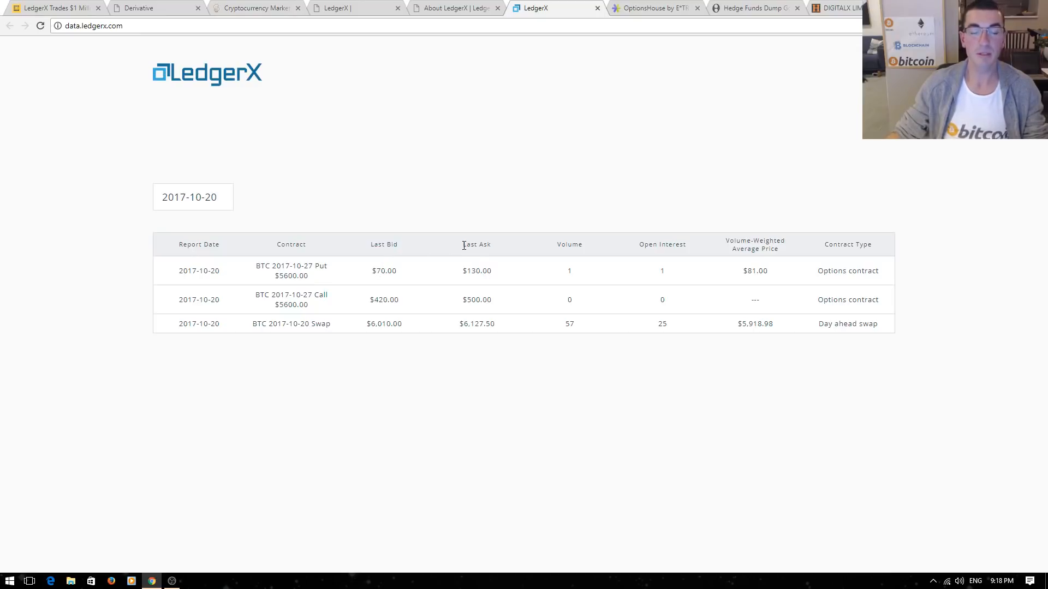
{"action": "double_click", "coordinate": [476, 244]}
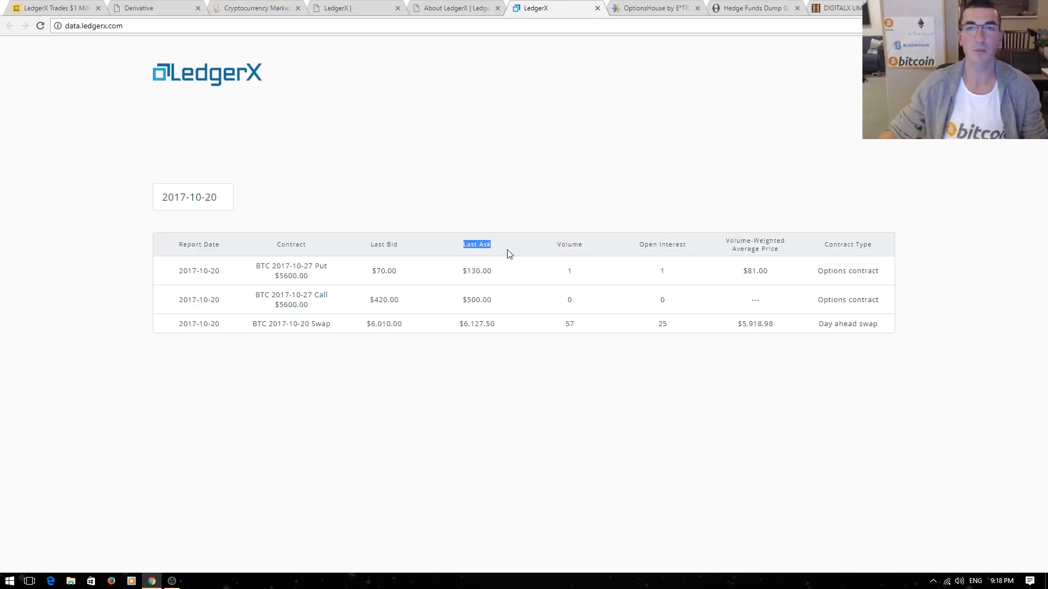
{"action": "mouse_move", "coordinate": [598, 227]}
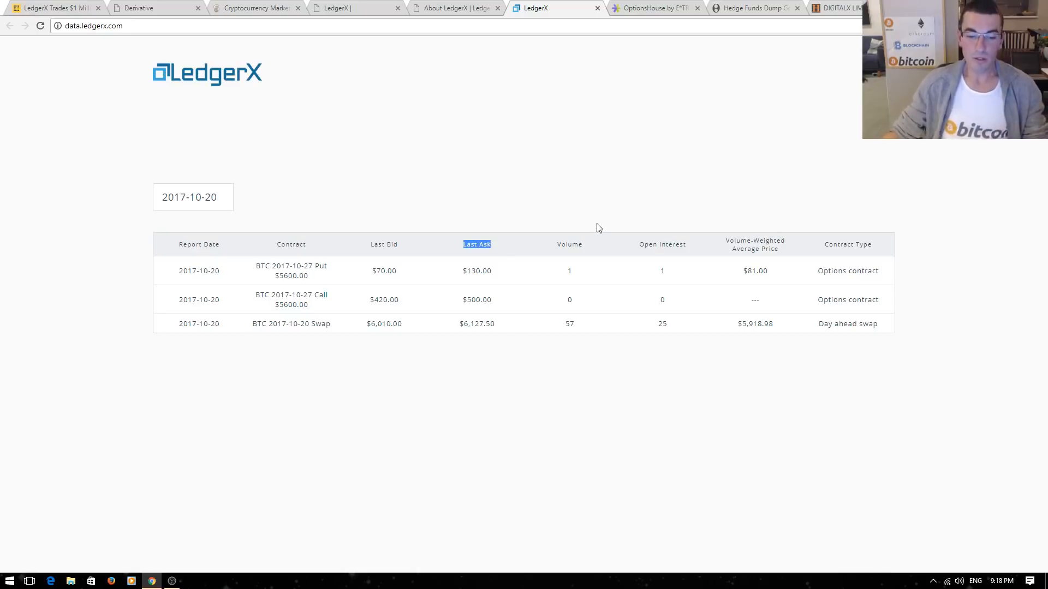
{"action": "mouse_move", "coordinate": [607, 222]}
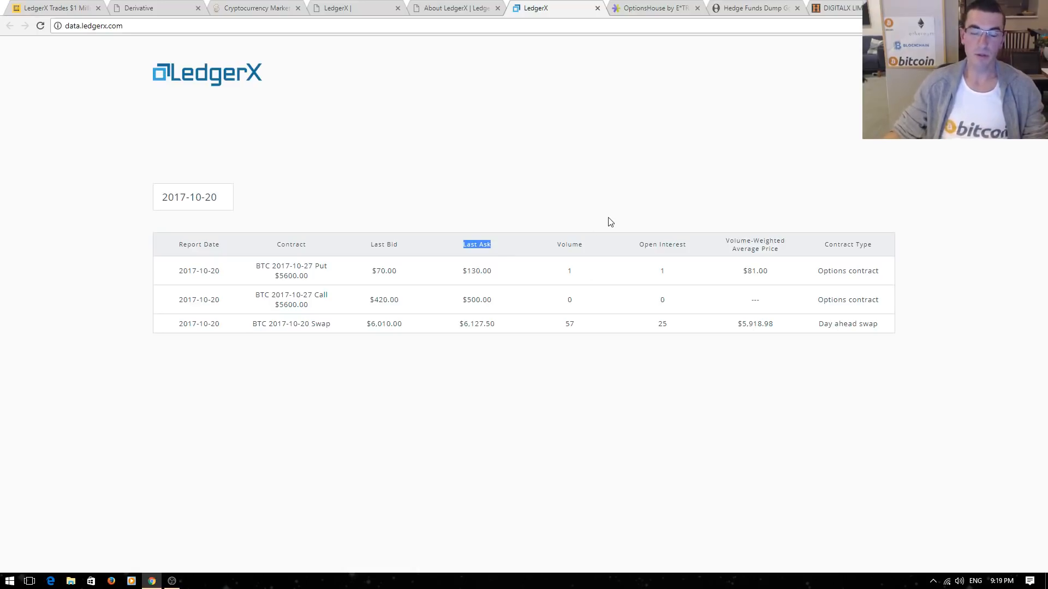
{"action": "mouse_move", "coordinate": [631, 185]}
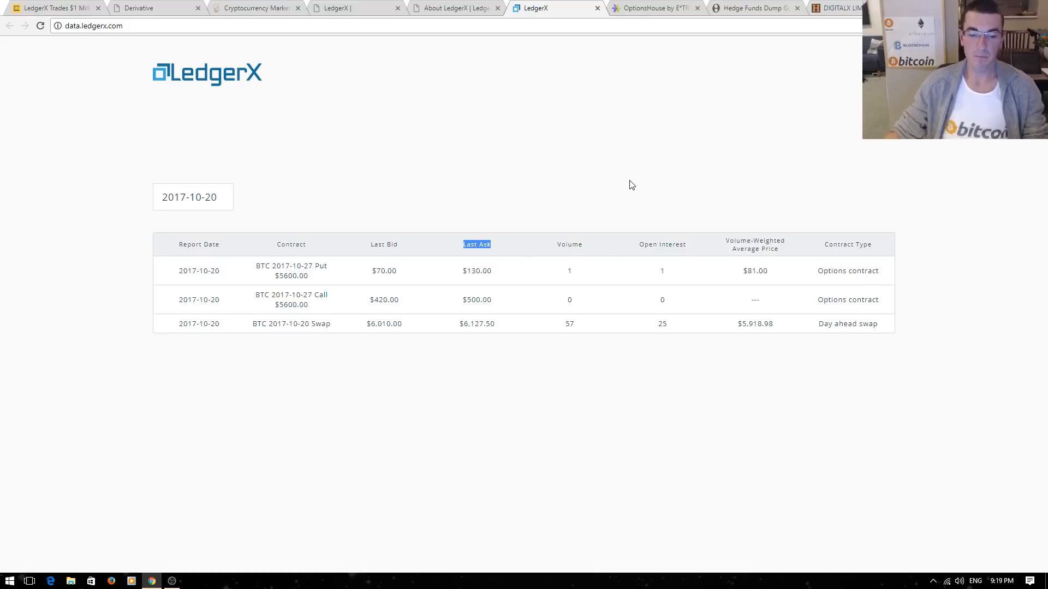
{"action": "left_click", "coordinate": [651, 9]}
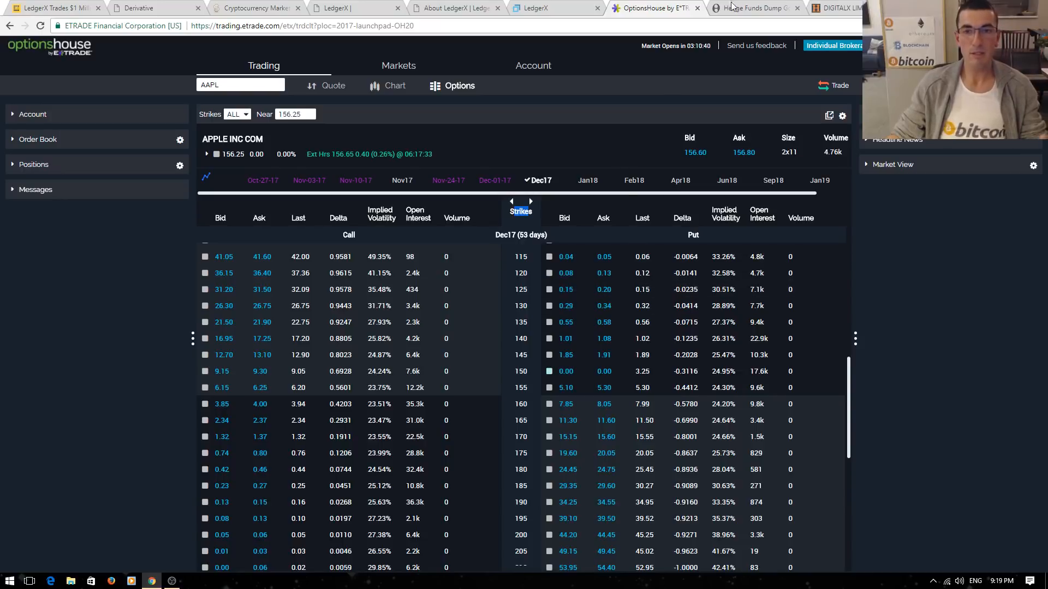
{"action": "mouse_move", "coordinate": [757, 7]}
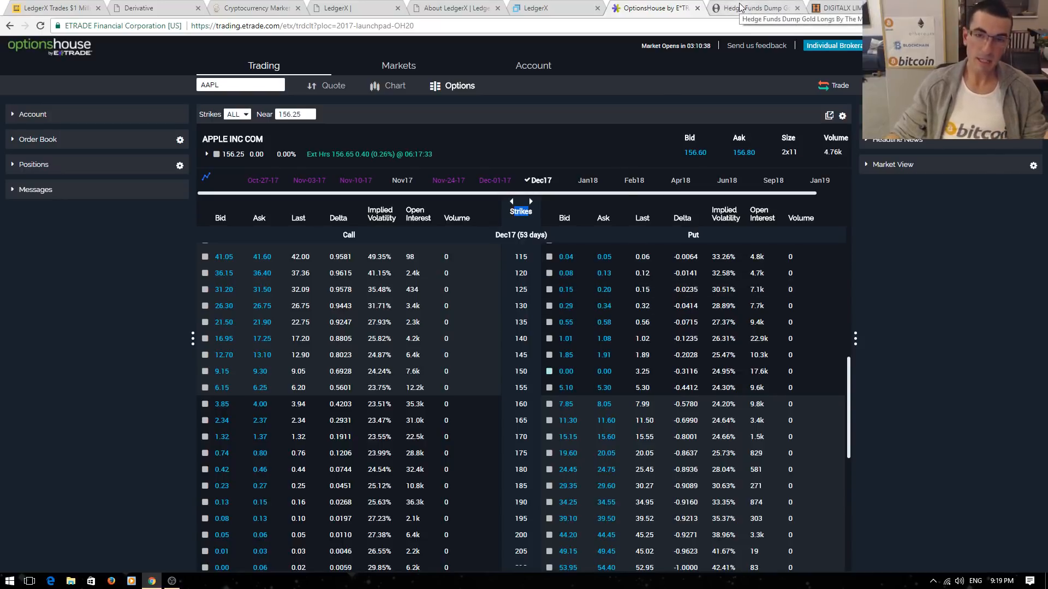
{"action": "mouse_move", "coordinate": [536, 154]}
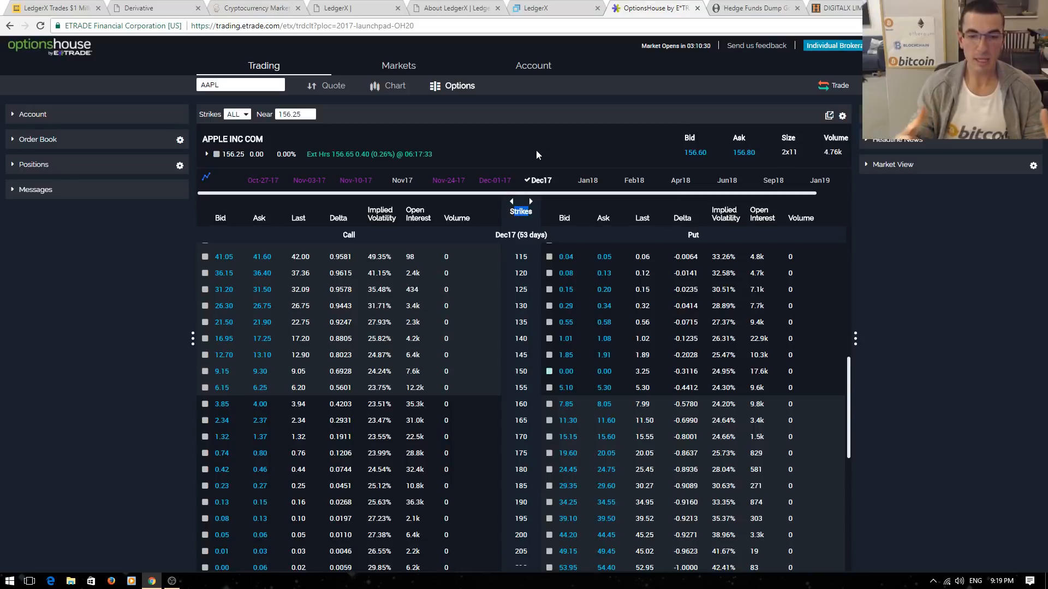
{"action": "mouse_move", "coordinate": [272, 15]}
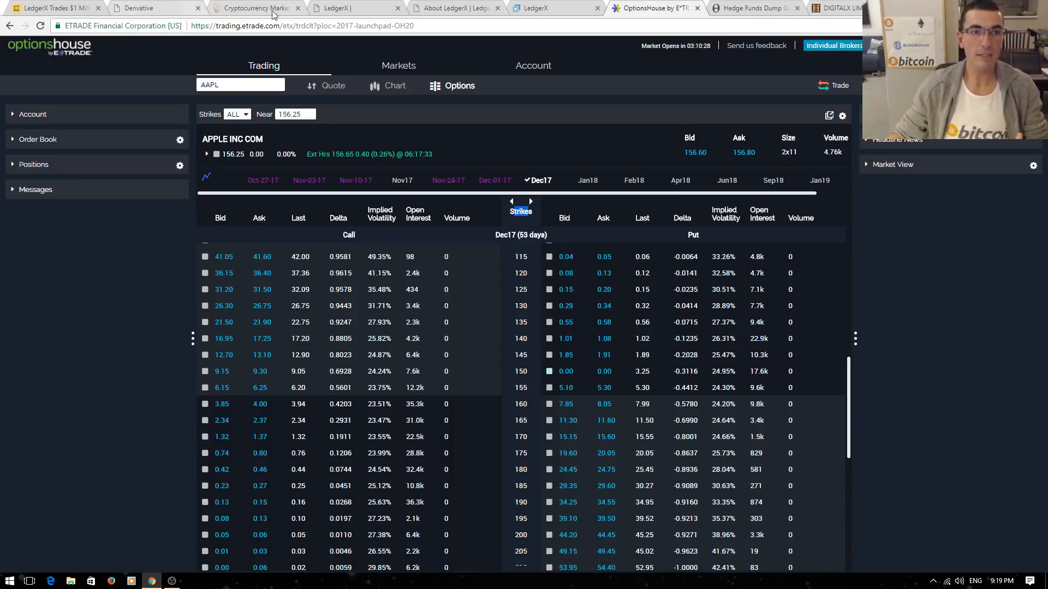
Return to the CoinMarketCap cryptocurrency market capitalization rankings
{"action": "left_click", "coordinate": [252, 8]}
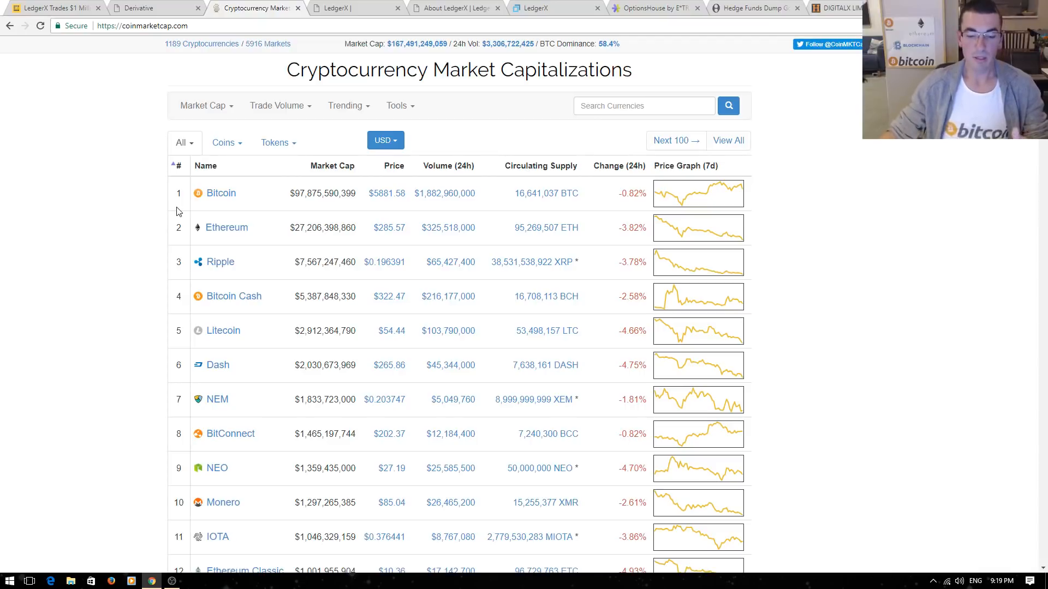
Open ZeroHedge's 'Hedge Funds Dump Gold' article and scroll down through it
{"action": "left_click", "coordinate": [748, 7]}
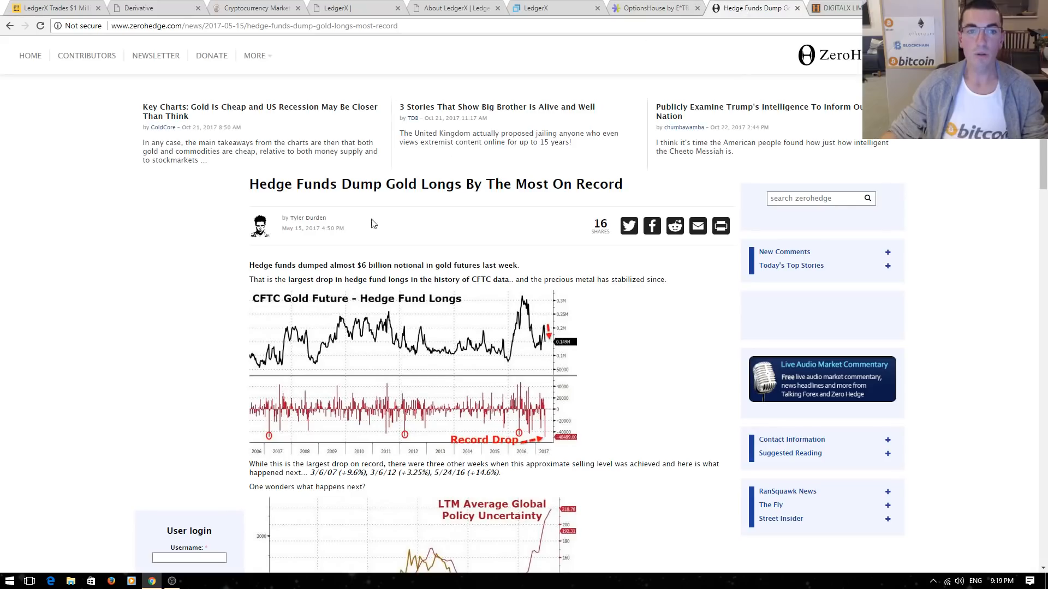
{"action": "scroll", "scroll_direction": "down", "scroll_amount": 3}
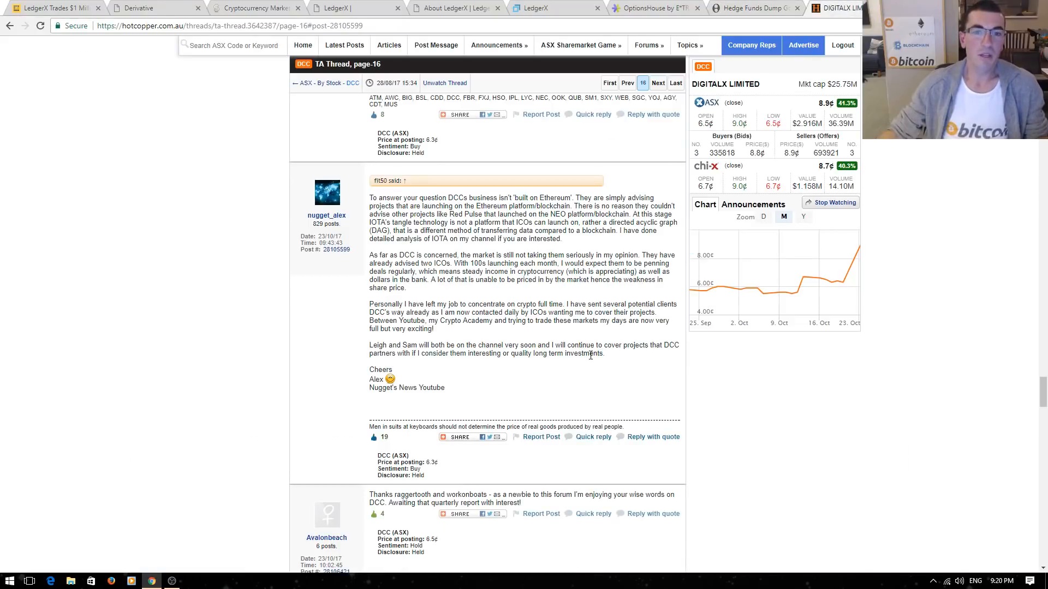
{"action": "mouse_move", "coordinate": [481, 398]}
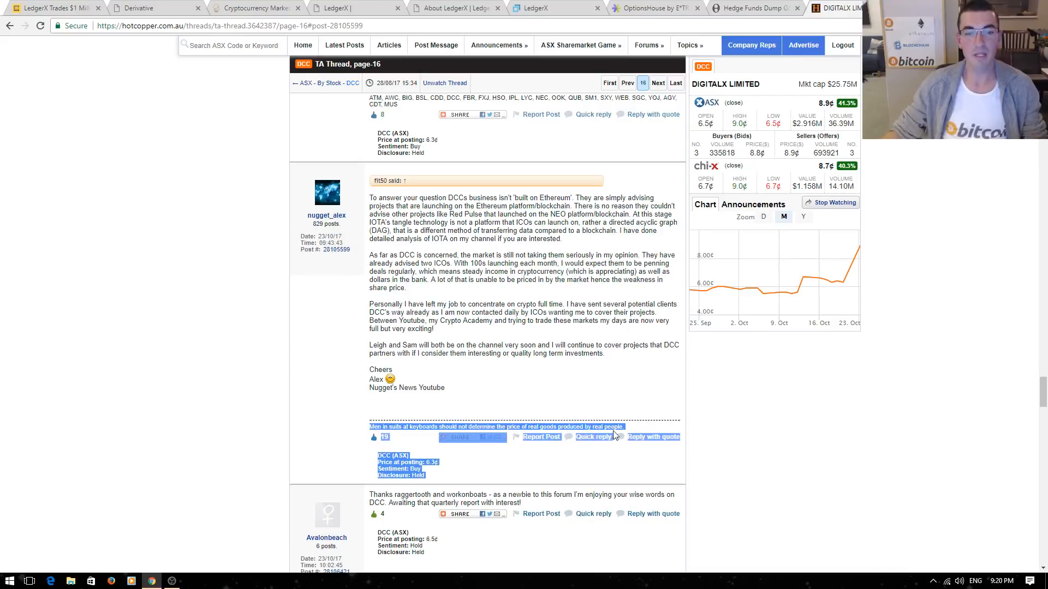
{"action": "mouse_move", "coordinate": [607, 427]}
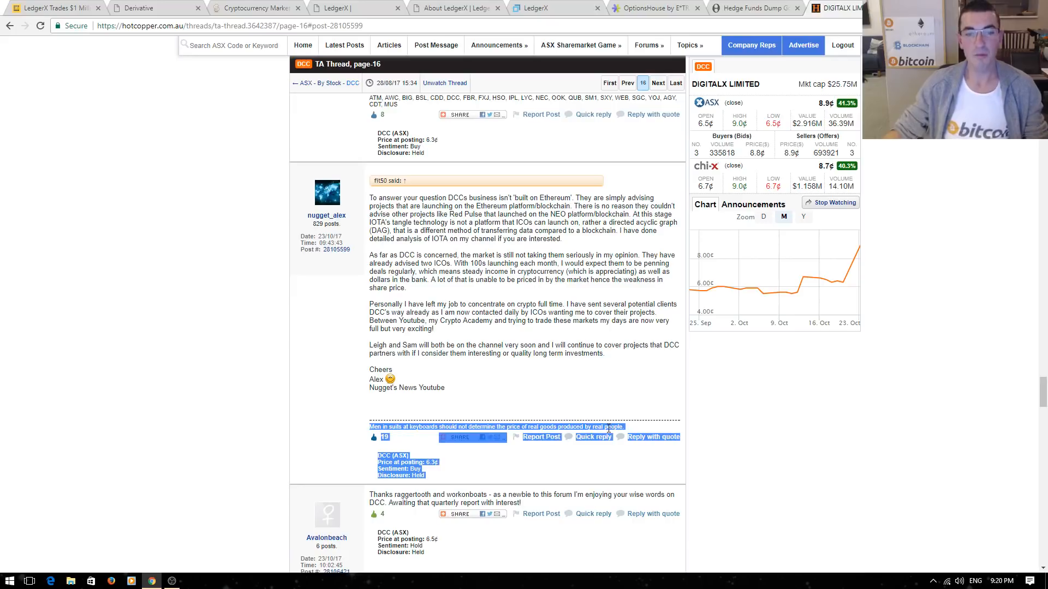
{"action": "left_click", "coordinate": [625, 427]}
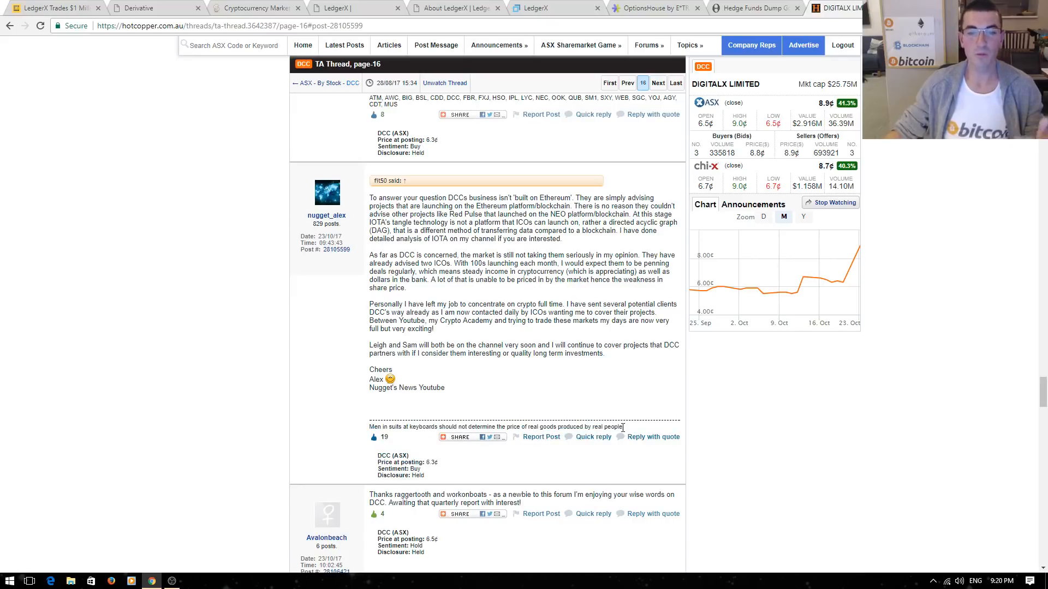
{"action": "mouse_move", "coordinate": [626, 429]}
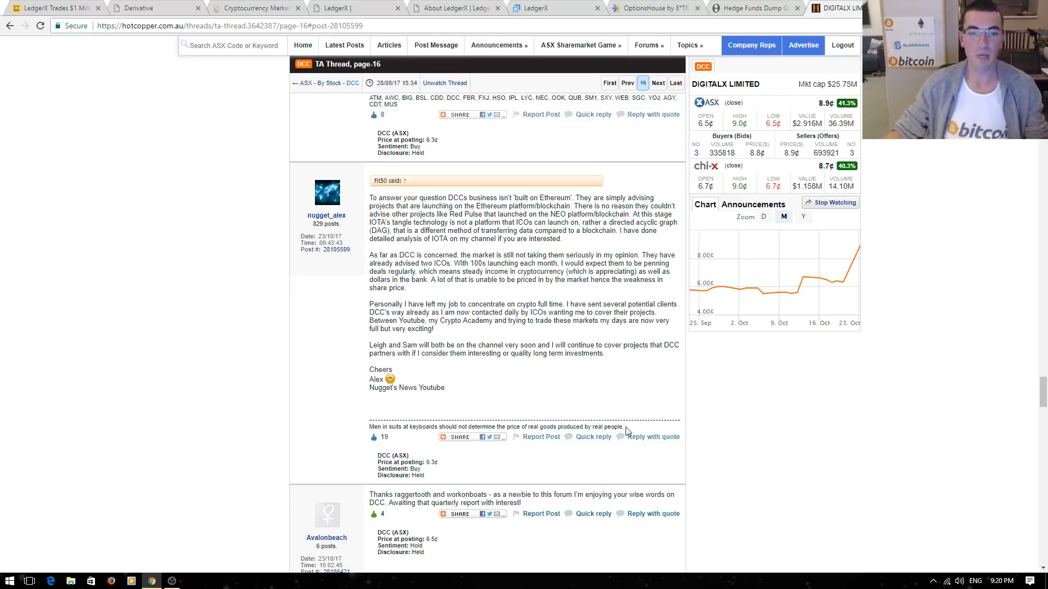
{"action": "mouse_move", "coordinate": [723, 423]}
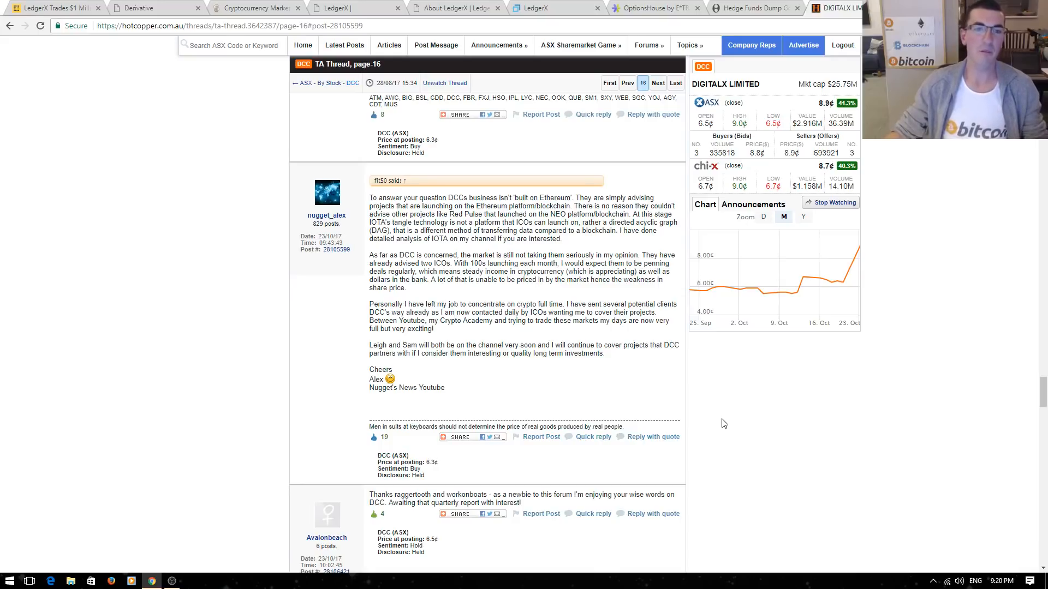